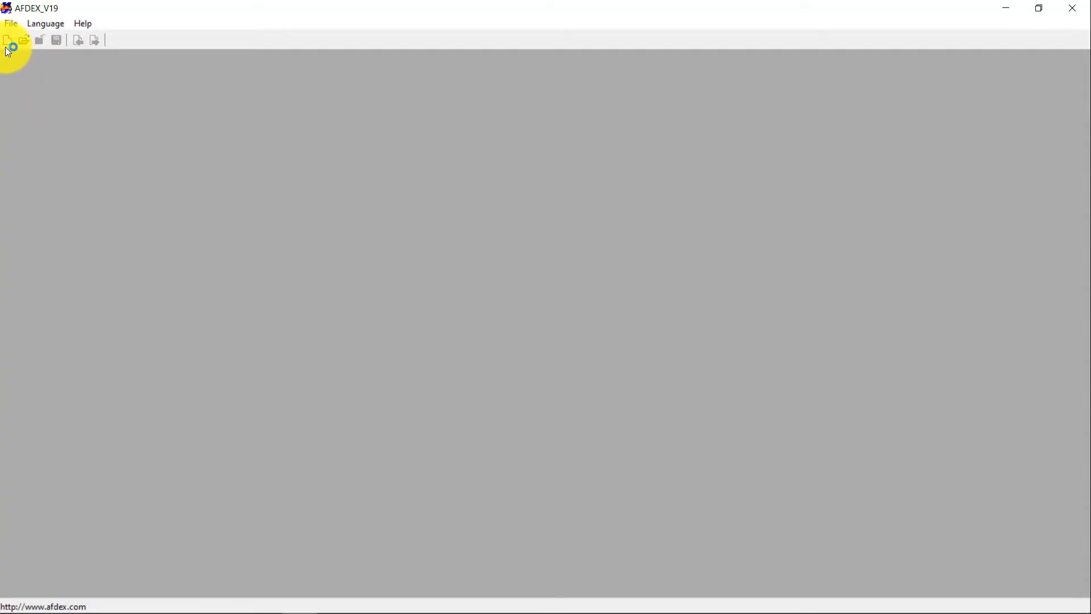
# Start a new process to open the Process Information form.
pyautogui.click(7, 40)
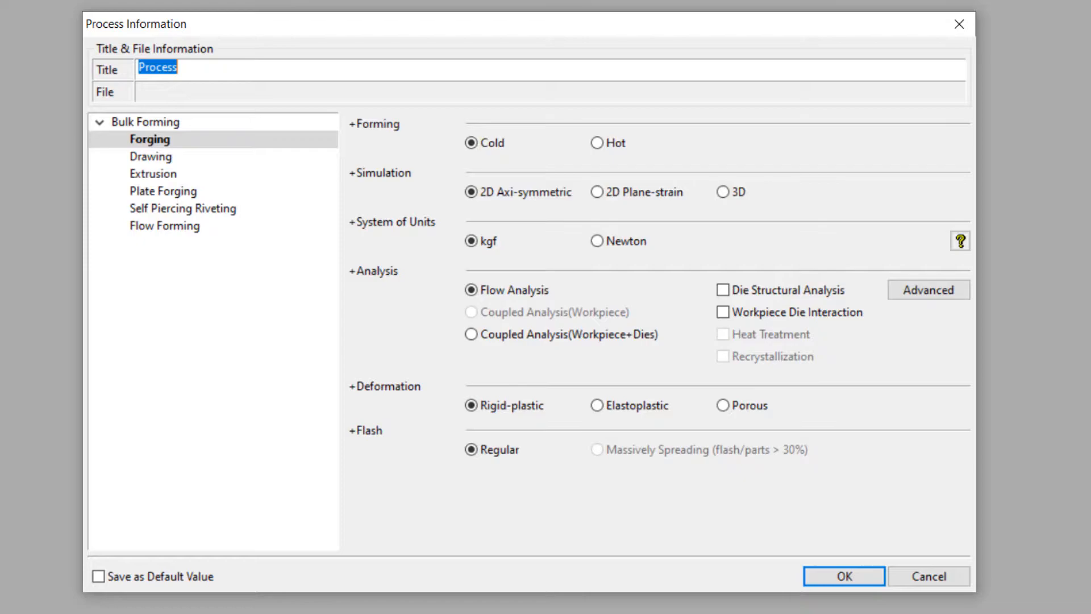
pyautogui.moveTo(152, 173)
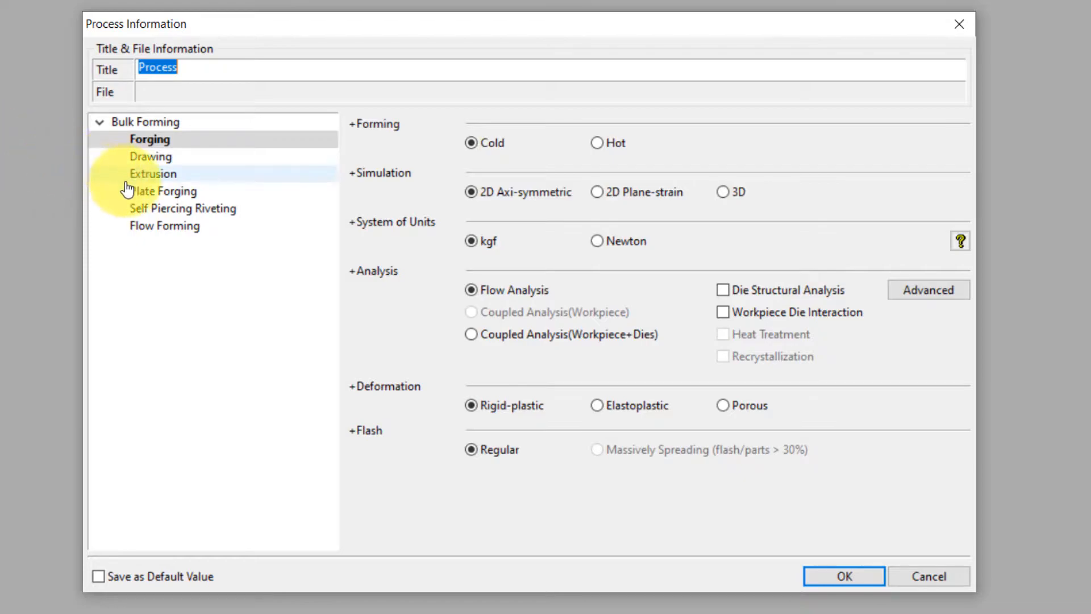
# Set Plate Forging, Cold, 3D and Newton units, keeping Regular flash.
pyautogui.click(166, 191)
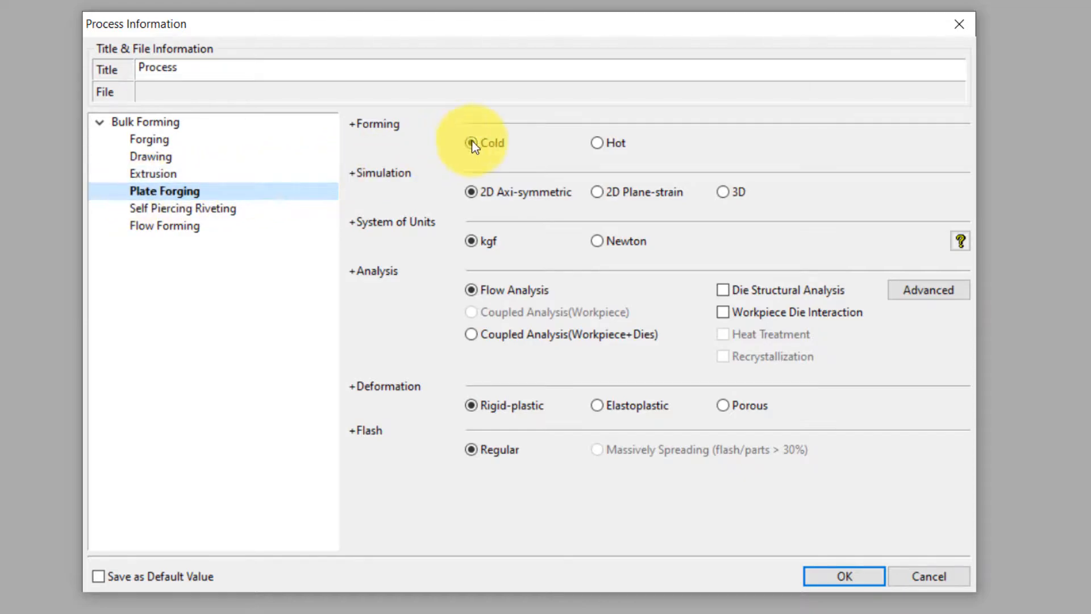
pyautogui.click(472, 142)
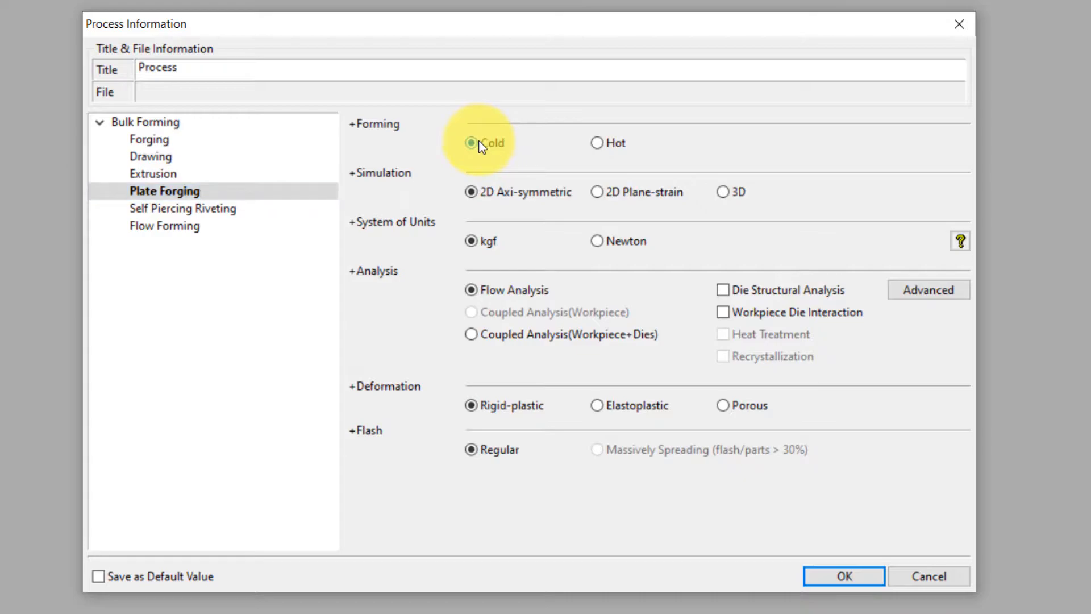
pyautogui.click(724, 191)
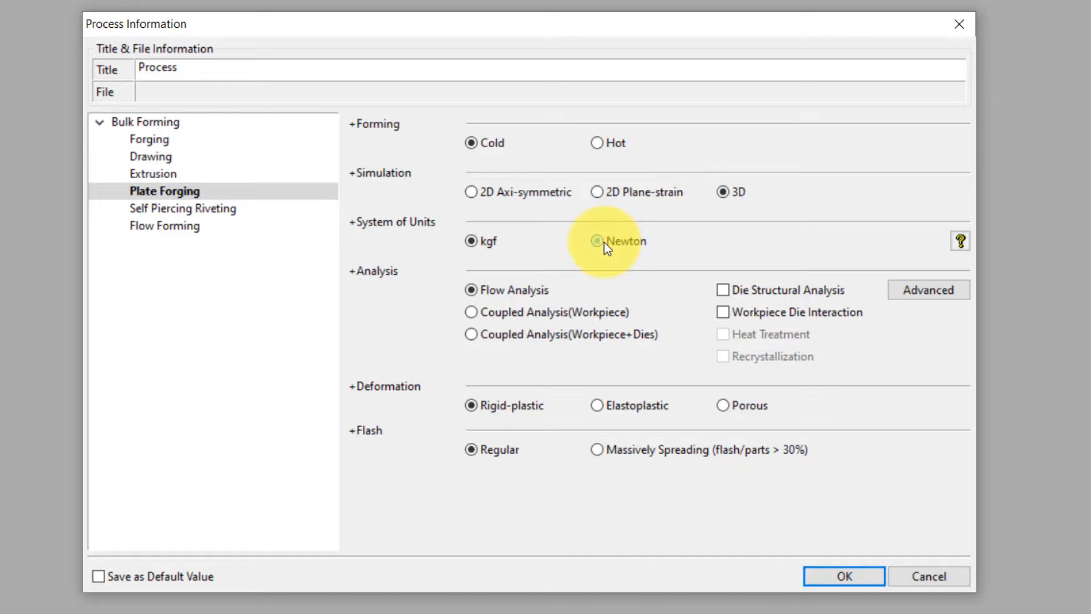
pyautogui.click(597, 240)
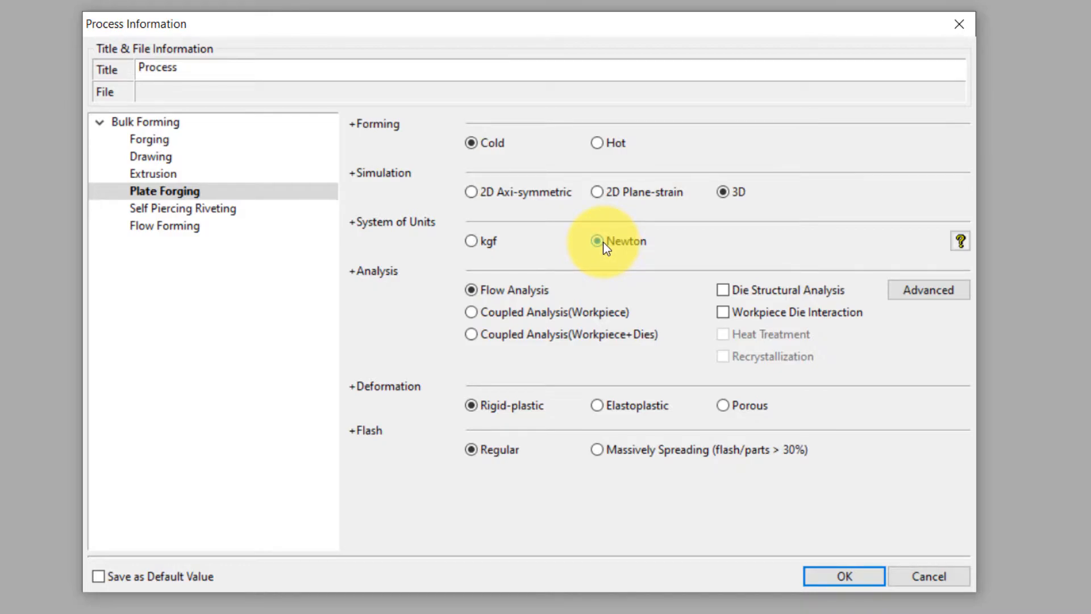
pyautogui.click(597, 241)
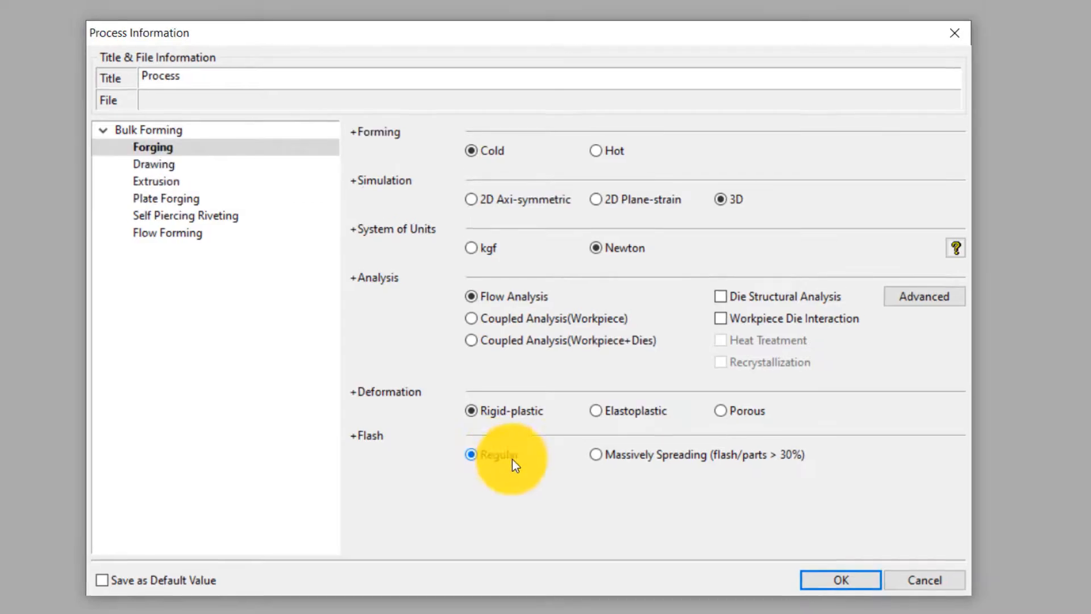
pyautogui.click(840, 580)
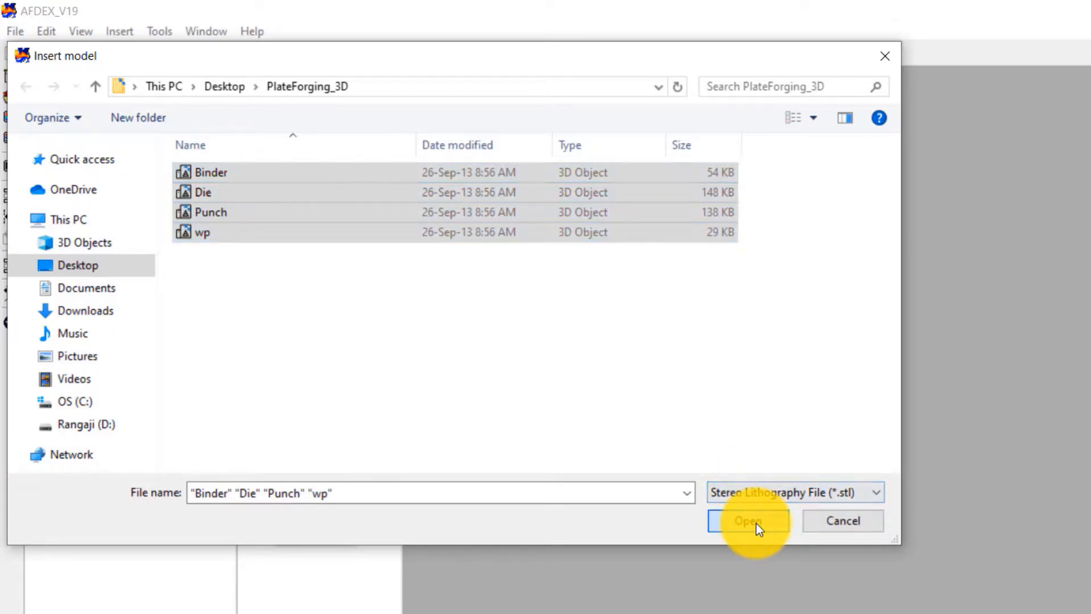
# Import the Binder, Die, Punch and wp STL files from PlateForging_3D.
pyautogui.click(747, 521)
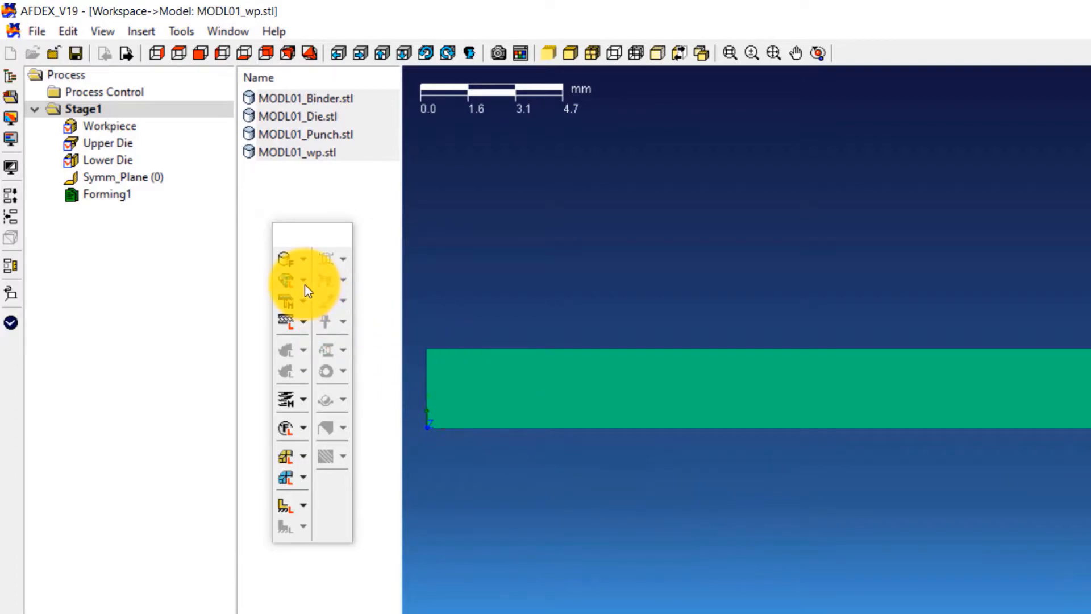
# Load AISI_1010(T=20C) steel from the material library.
pyautogui.click(304, 279)
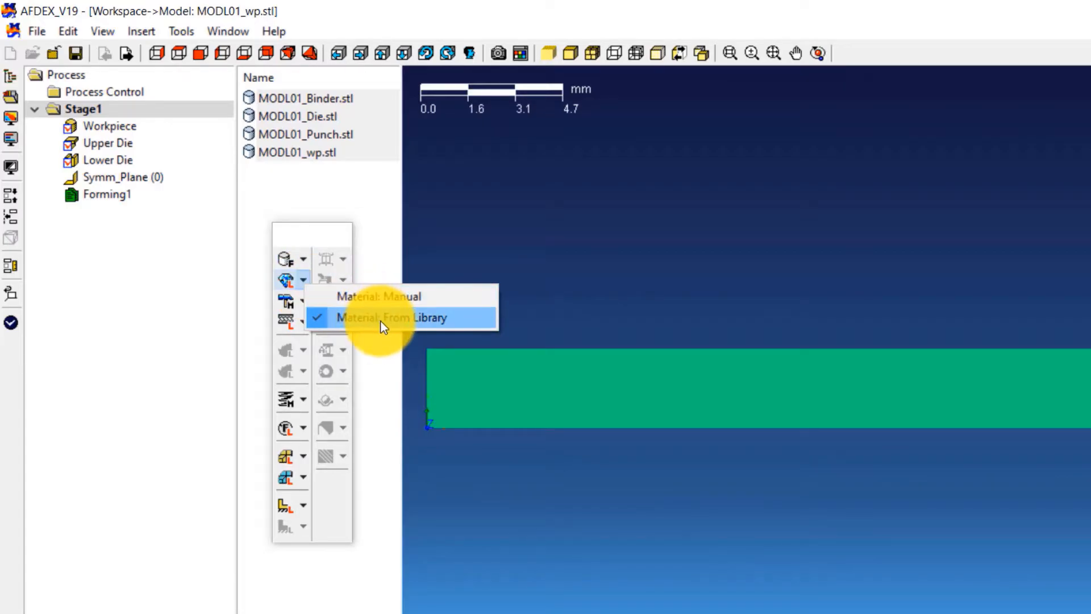
pyautogui.click(391, 317)
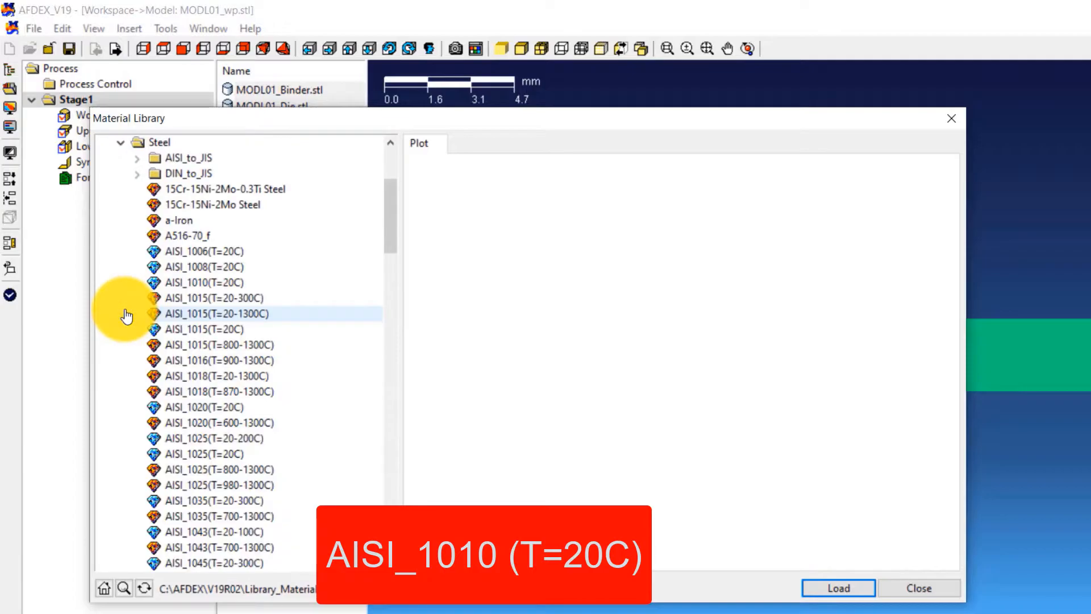
pyautogui.click(205, 282)
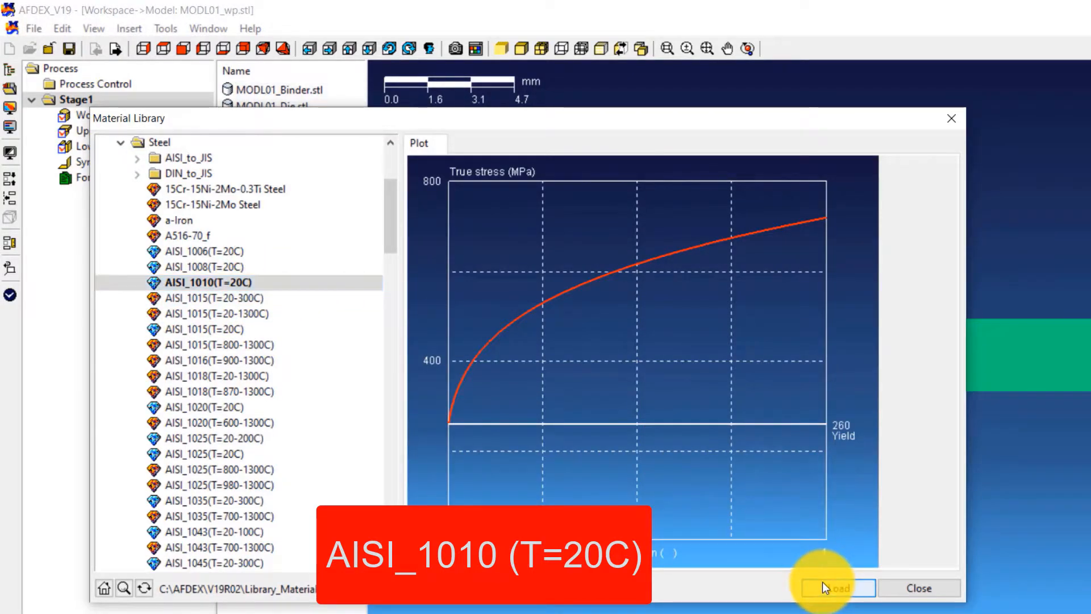
pyautogui.click(838, 588)
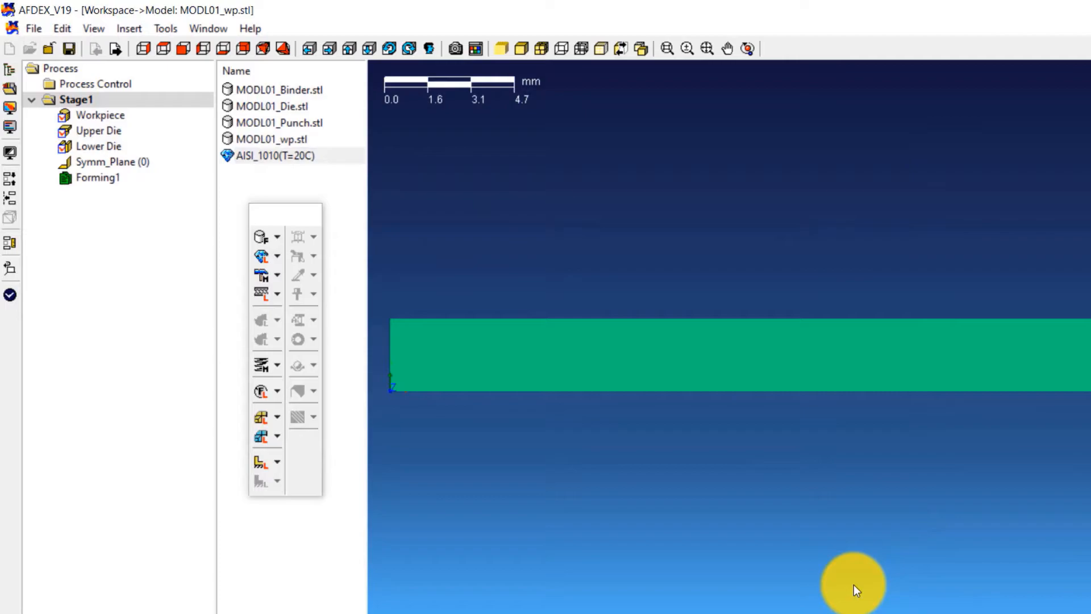
# Define a manual press motion with y translational velocity -1 mm/s.
pyautogui.click(278, 274)
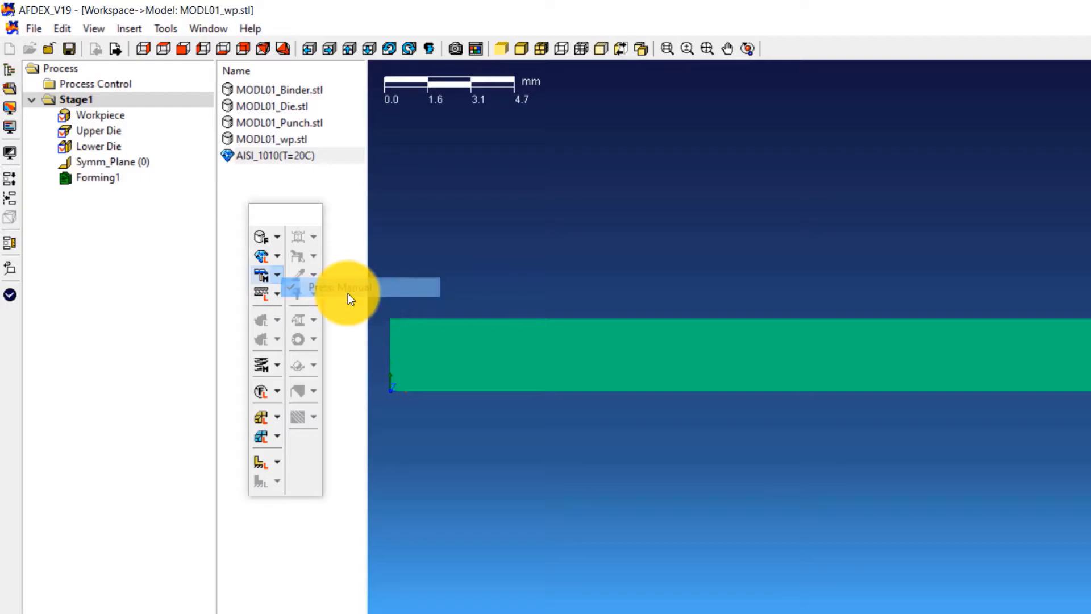
pyautogui.click(340, 286)
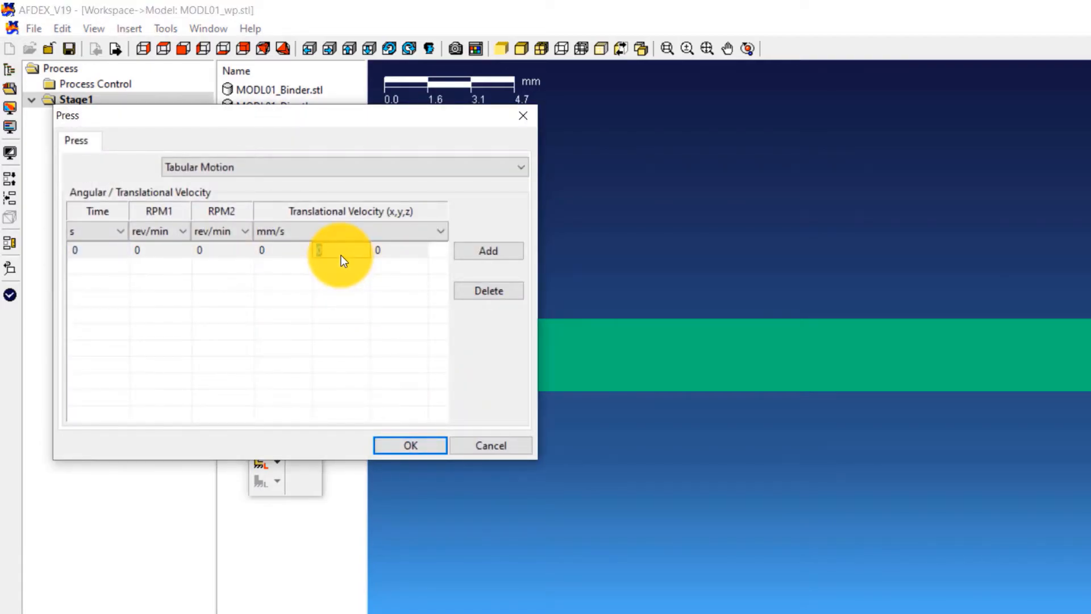
pyautogui.write('-1')
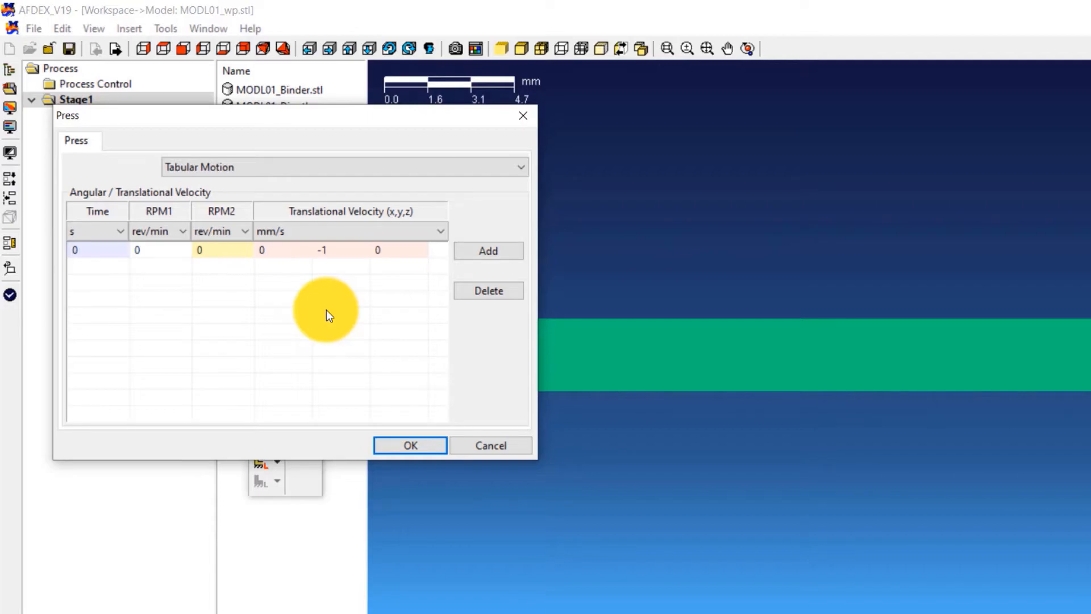
pyautogui.click(409, 446)
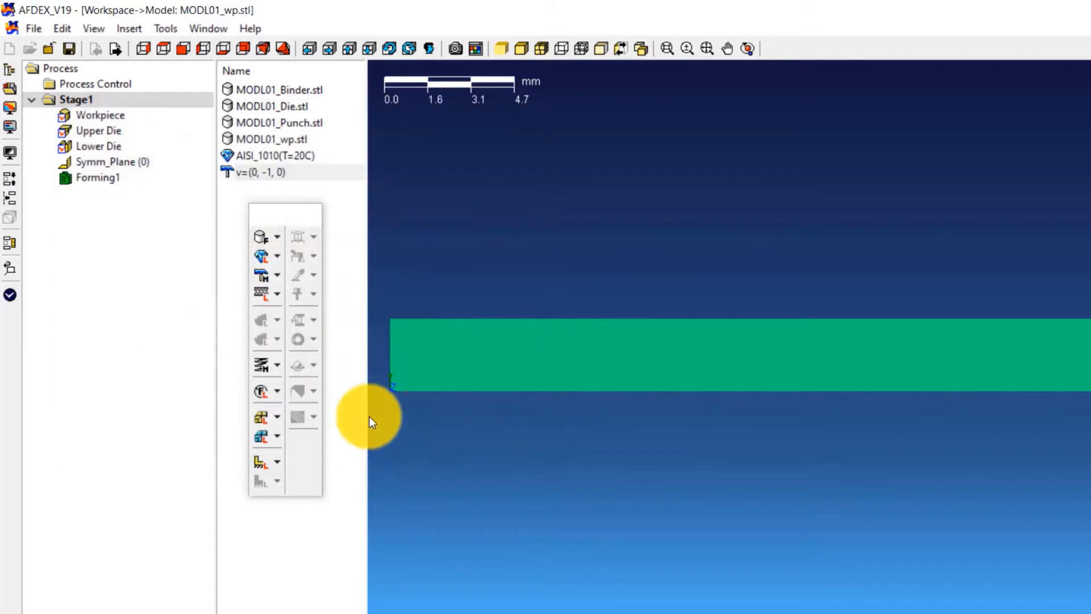
pyautogui.moveTo(263, 274)
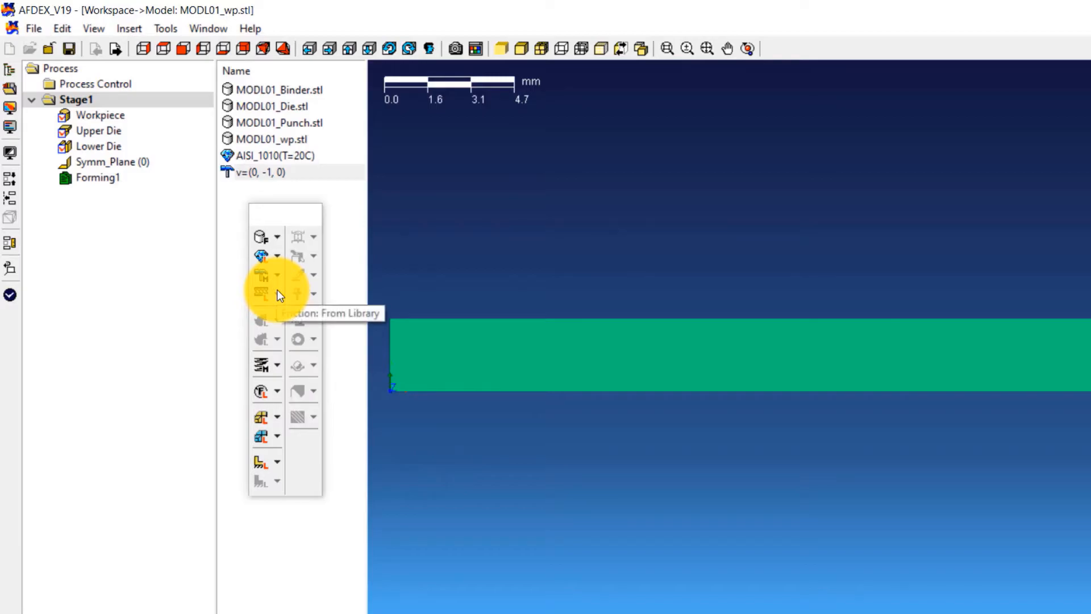
# Load Soap_Cold(Steel) from the friction library.
pyautogui.click(278, 273)
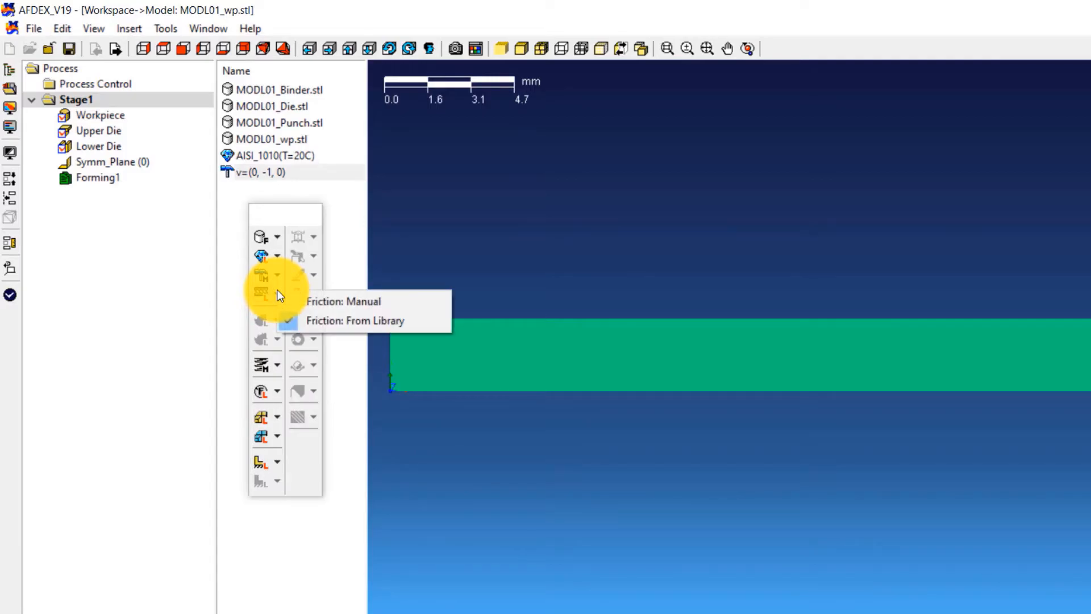
pyautogui.click(355, 320)
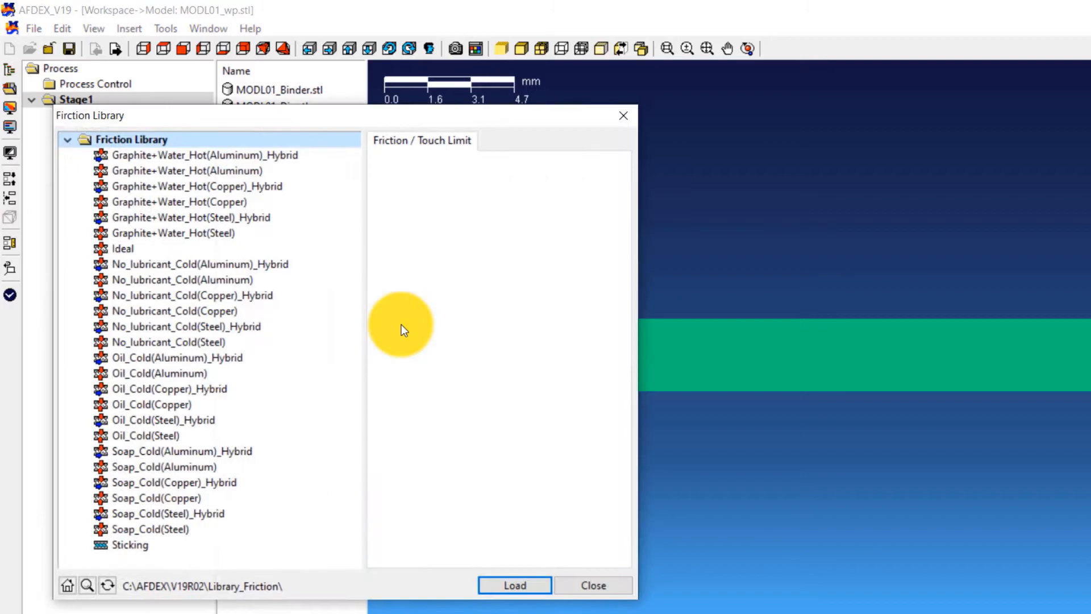
pyautogui.click(148, 529)
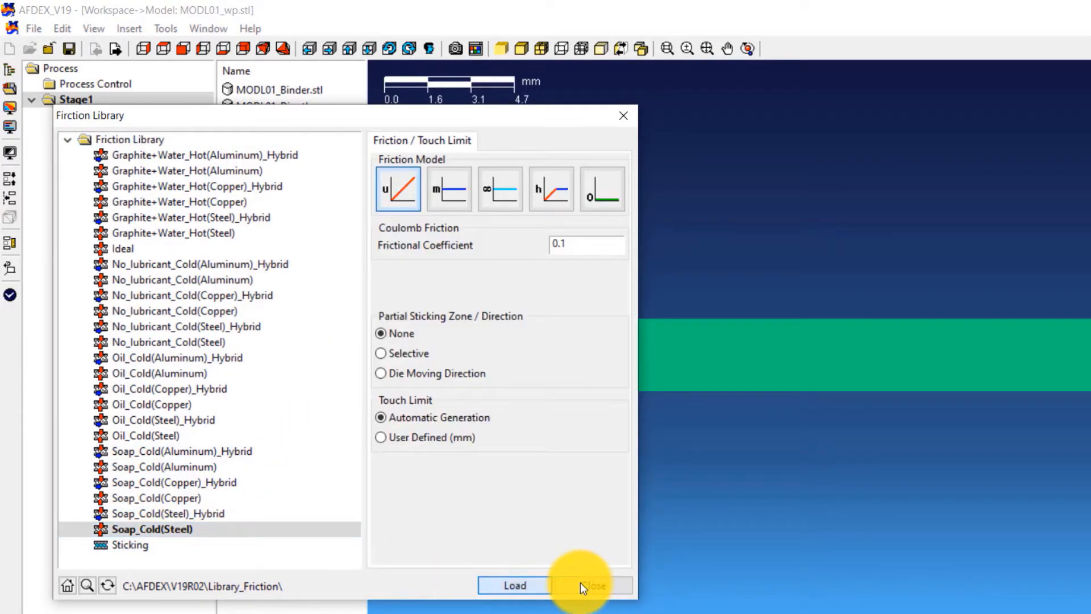
pyautogui.click(592, 585)
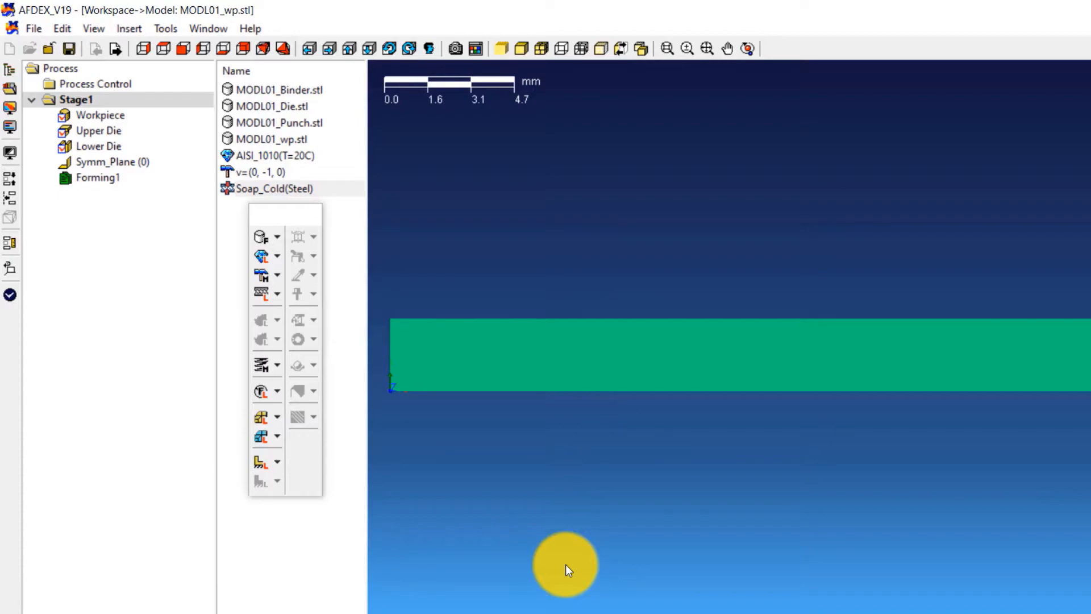
pyautogui.moveTo(280, 369)
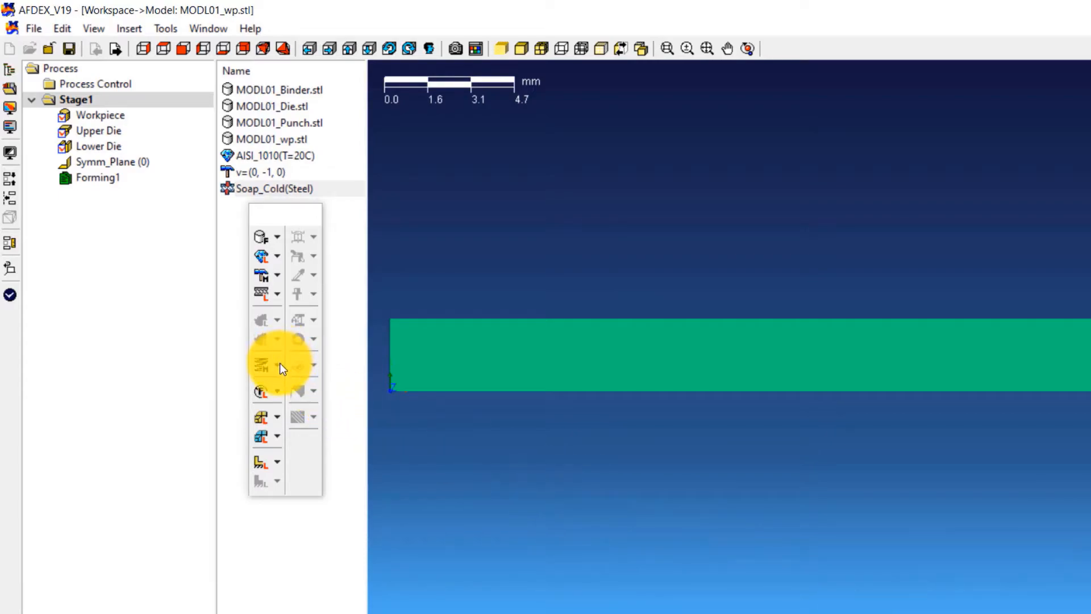
# Create a Binder vs. Time condition with 5000 N force at 0 s and 100 s.
pyautogui.click(267, 365)
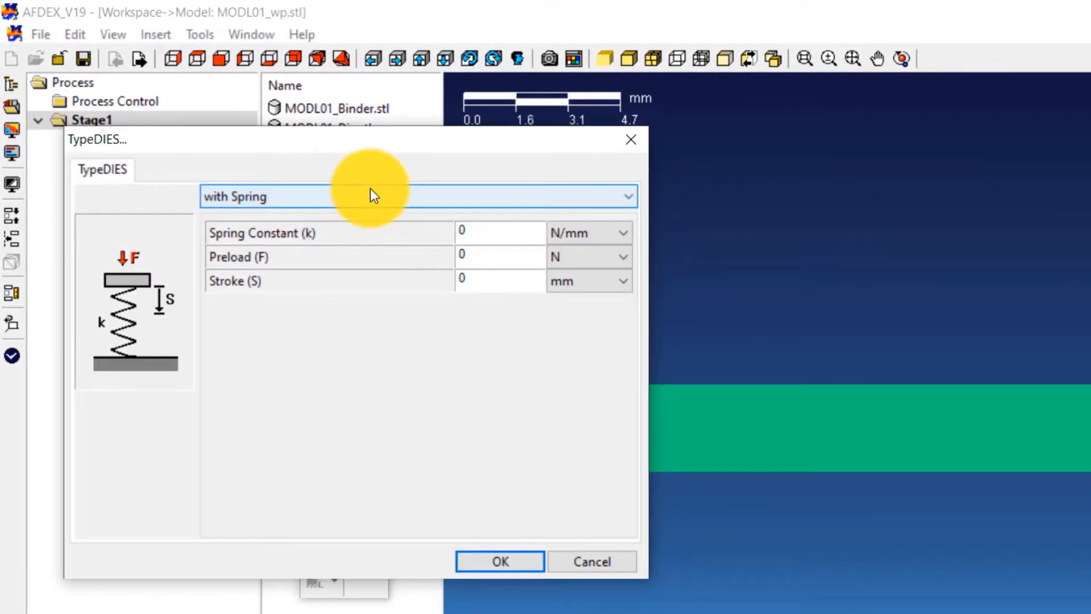
pyautogui.click(417, 196)
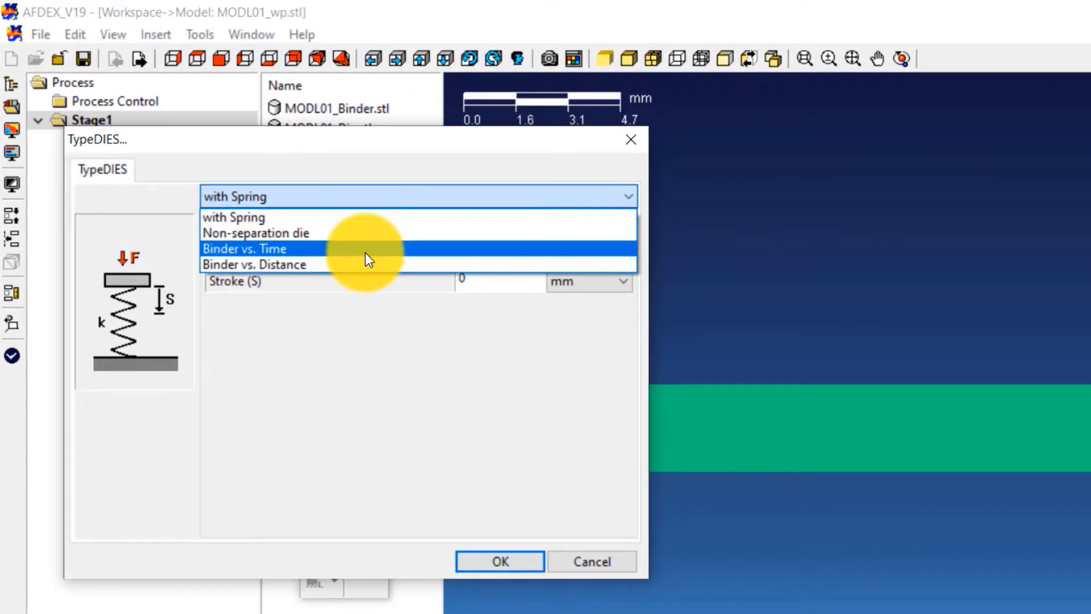
pyautogui.click(245, 249)
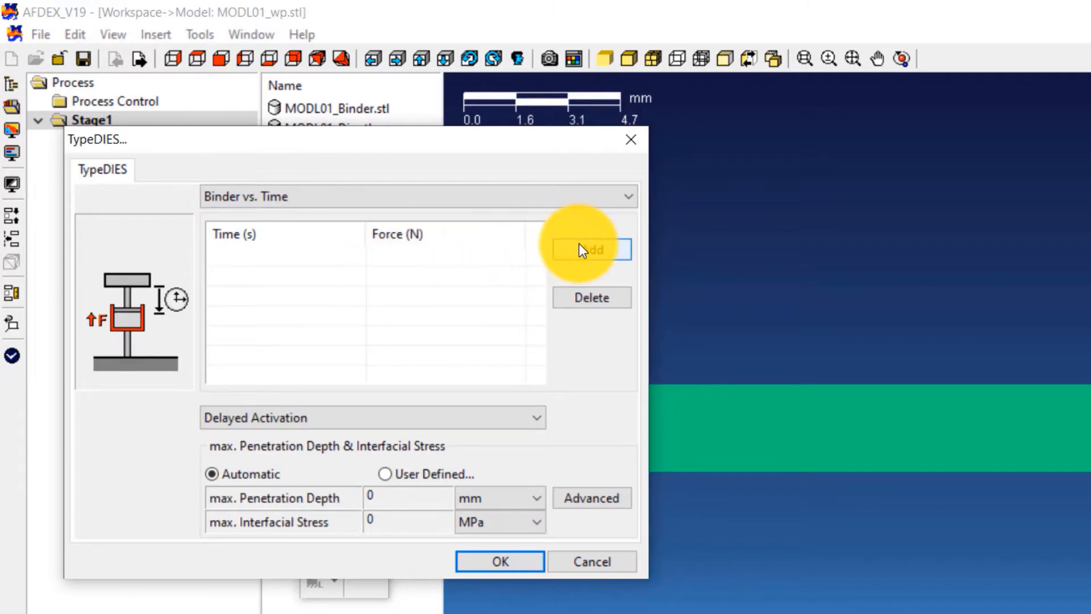
pyautogui.click(591, 250)
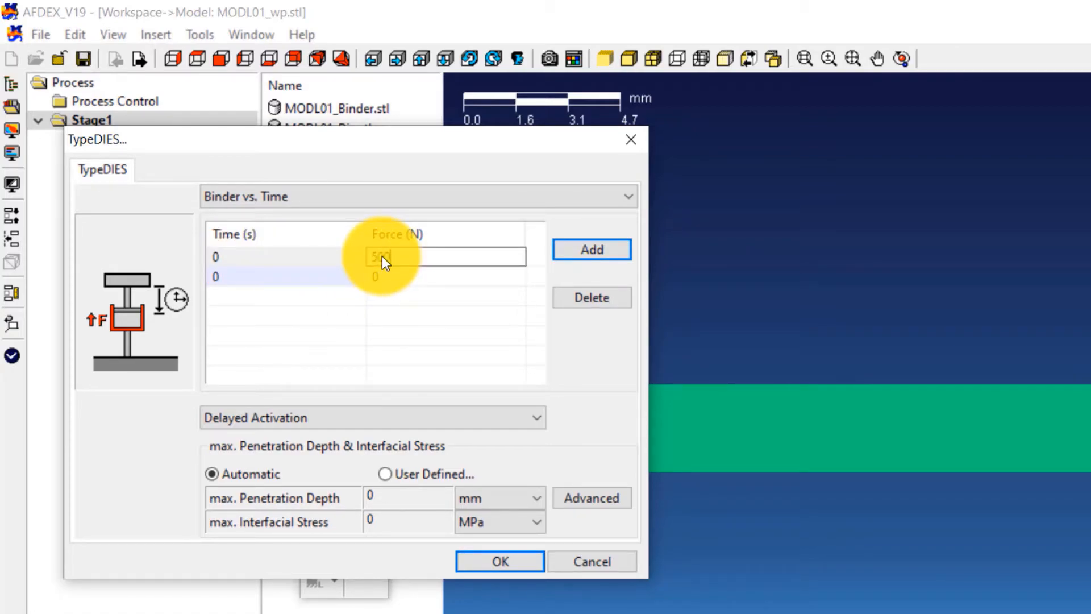
pyautogui.write('5000')
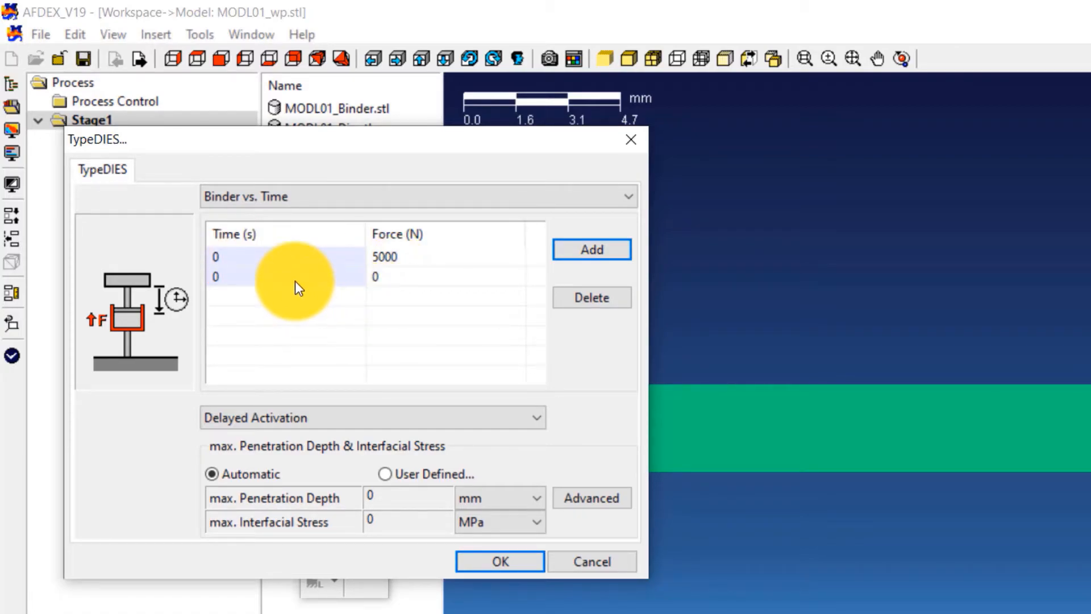
pyautogui.write('100')
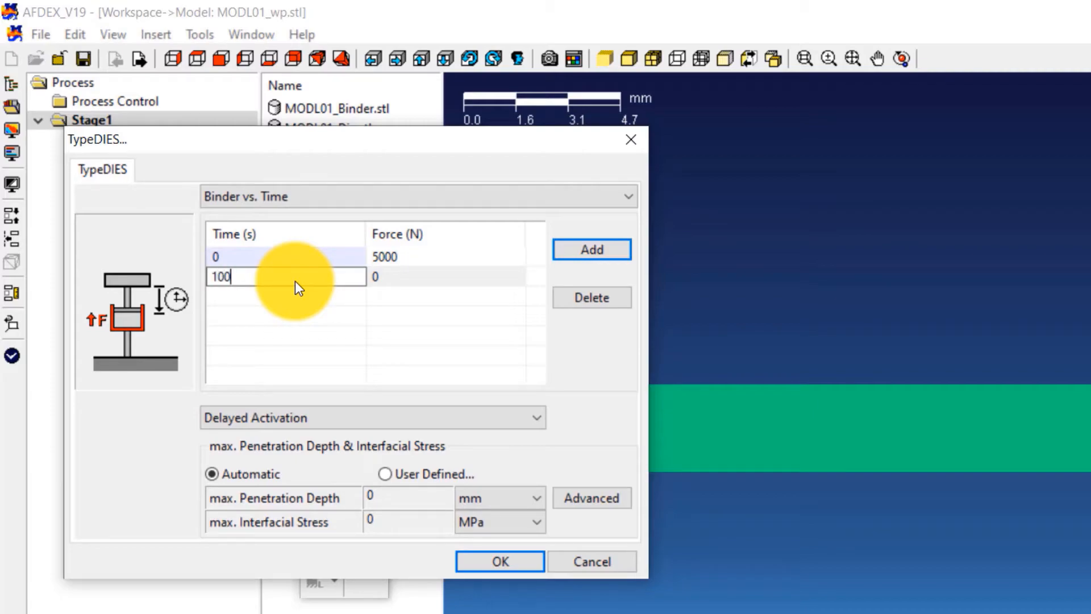
pyautogui.click(446, 276)
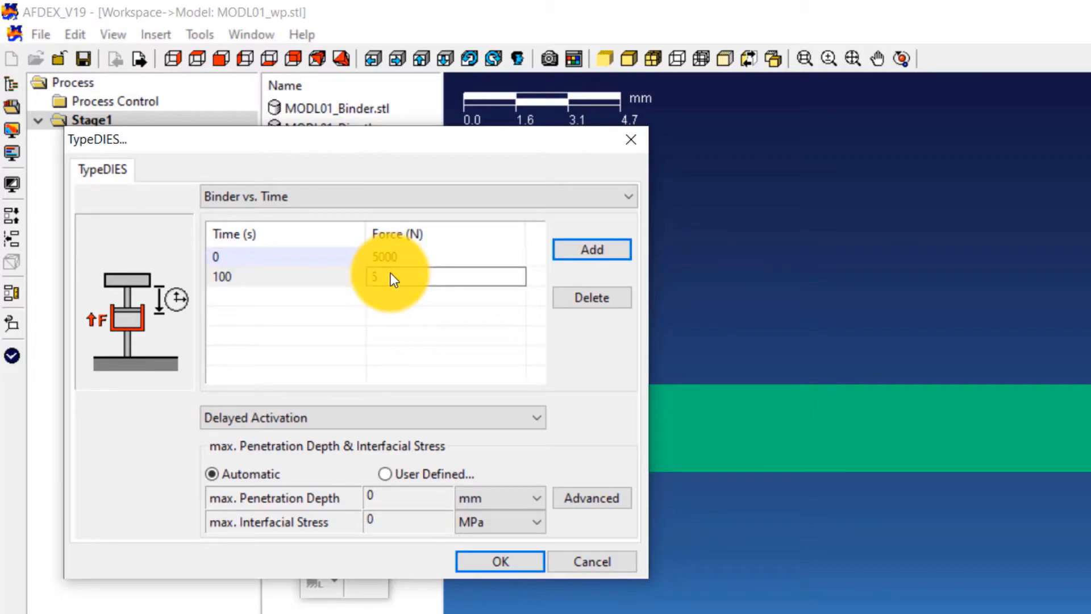
pyautogui.write('5000')
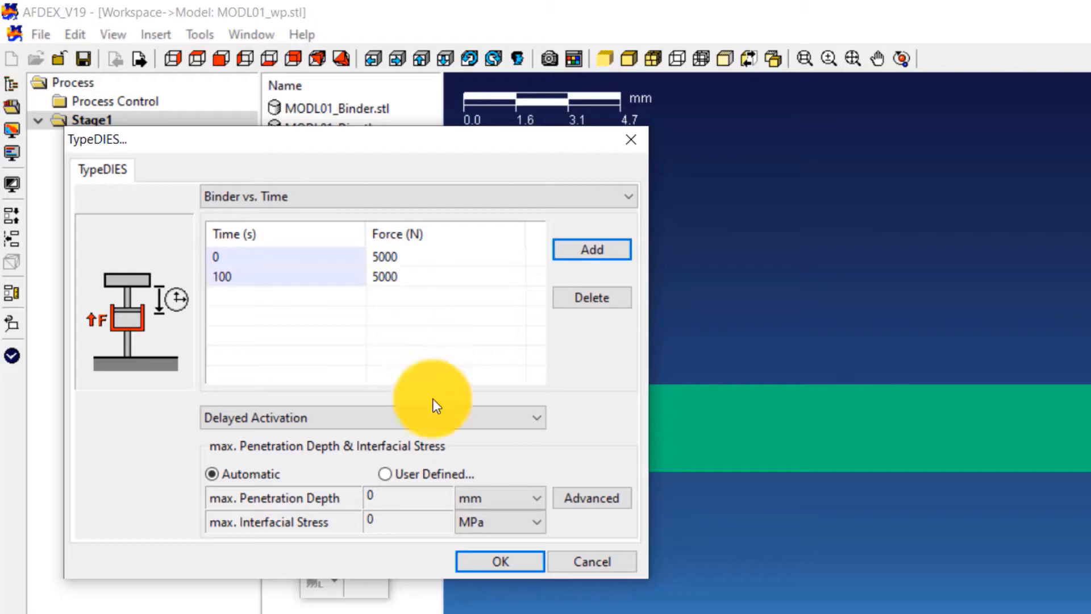
pyautogui.click(499, 561)
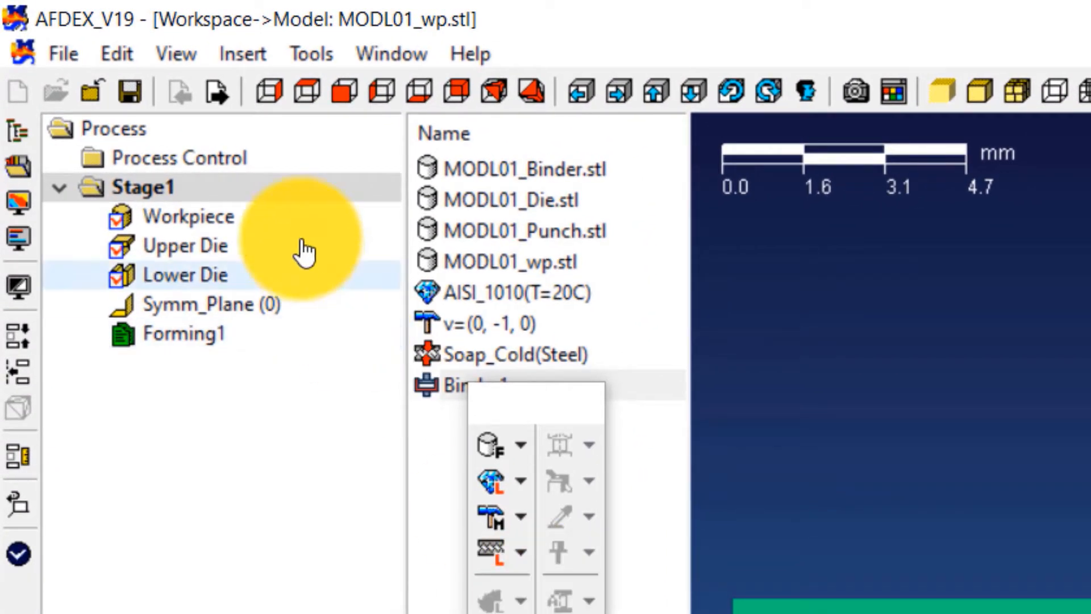
pyautogui.moveTo(285, 285)
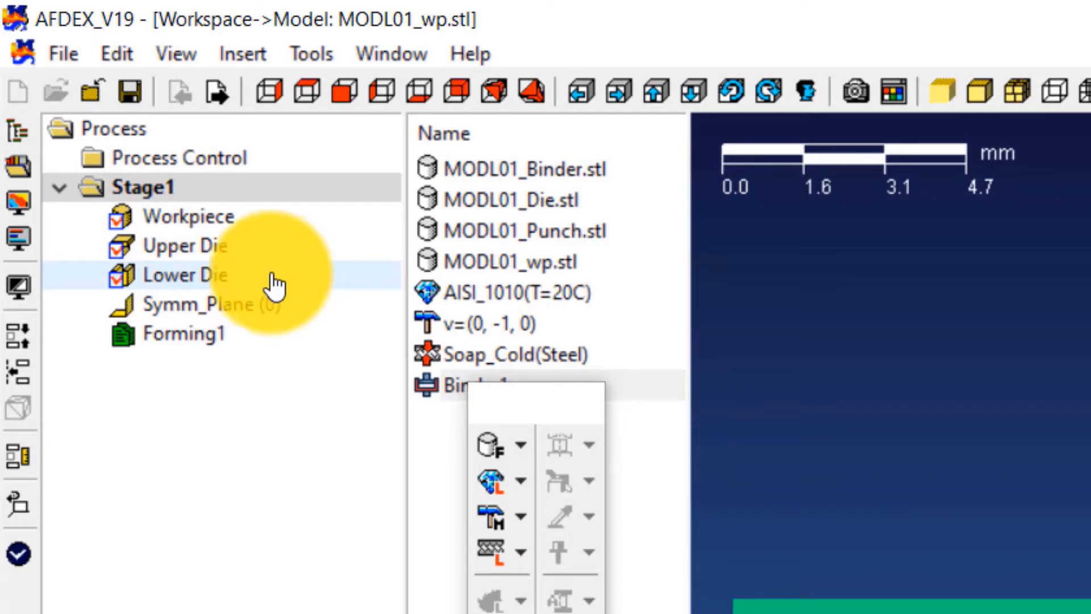
# Insert an additional Upper Die into Stage1 from its context menu.
pyautogui.rightClick(142, 186)
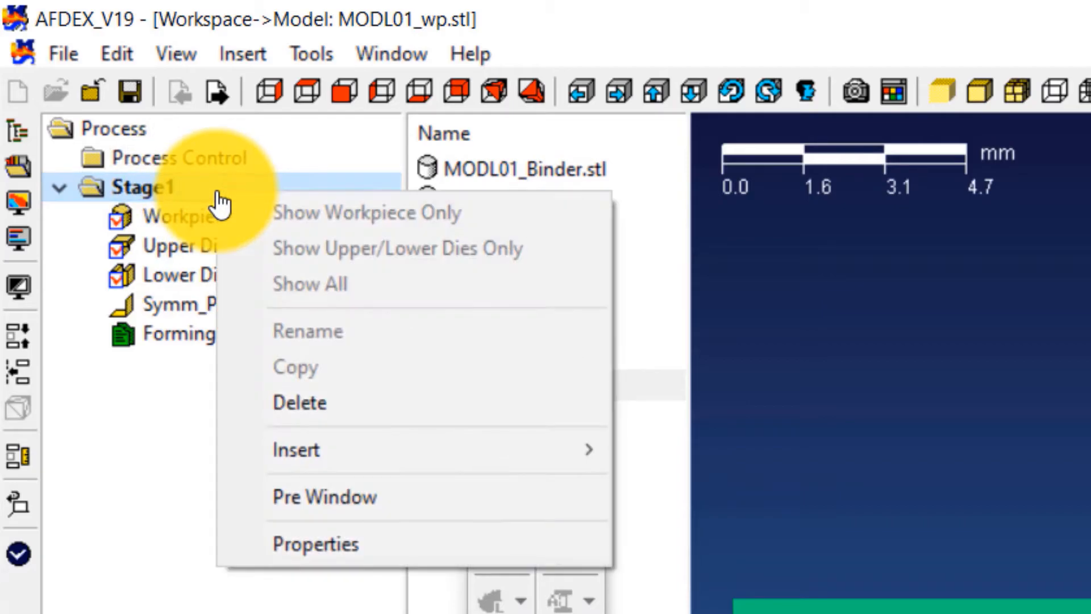
pyautogui.moveTo(306, 449)
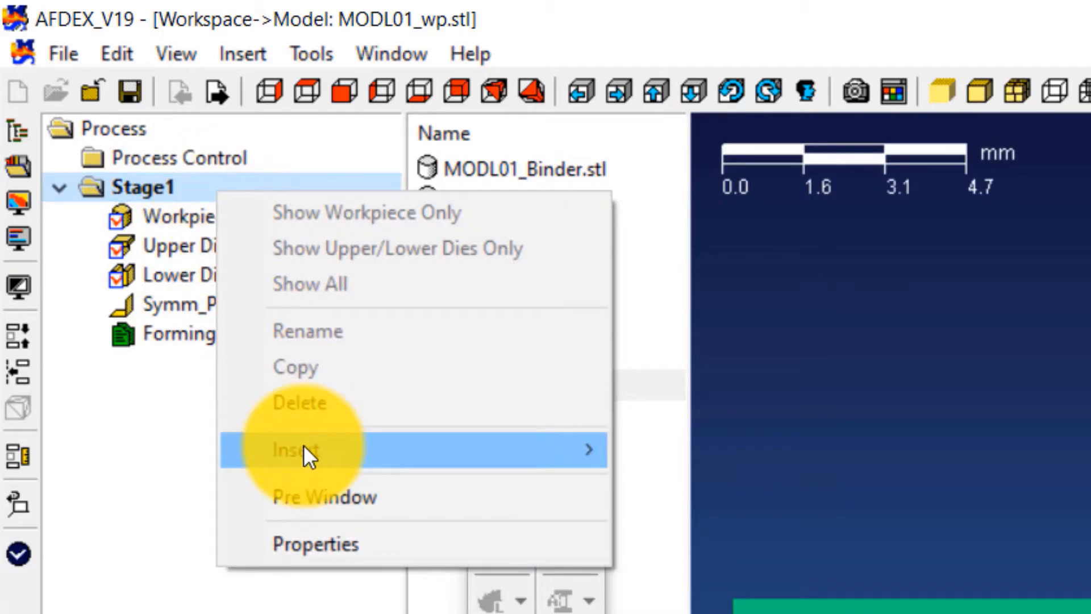
pyautogui.click(295, 450)
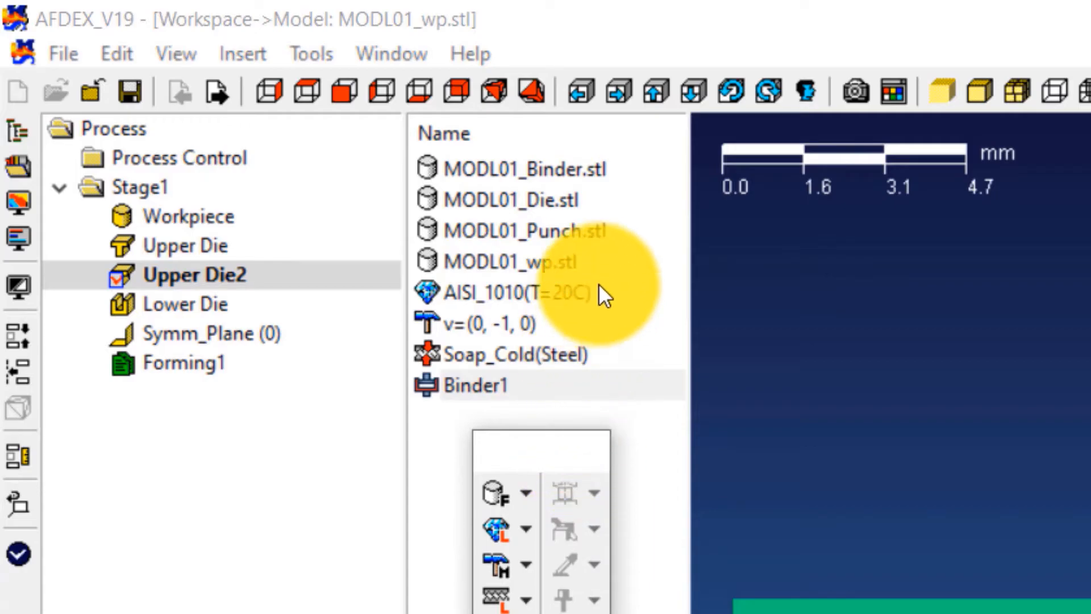
# Assign MODL01 wp, Punch, Binder and Die STLs to Workpiece, Upper Die, Upper Die2, Lower Die.
pyautogui.click(508, 260)
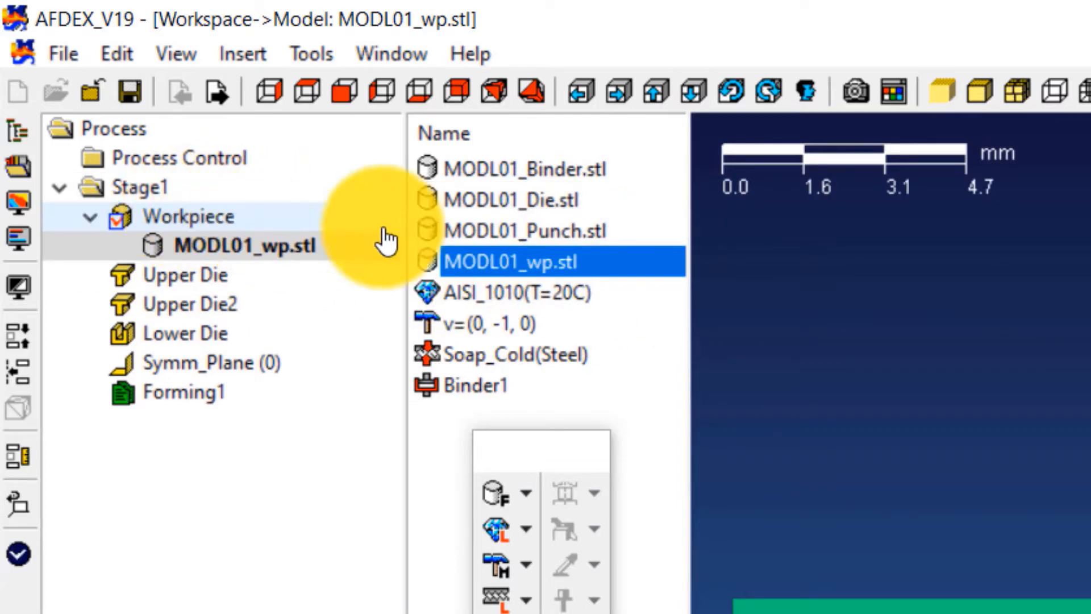
pyautogui.click(530, 231)
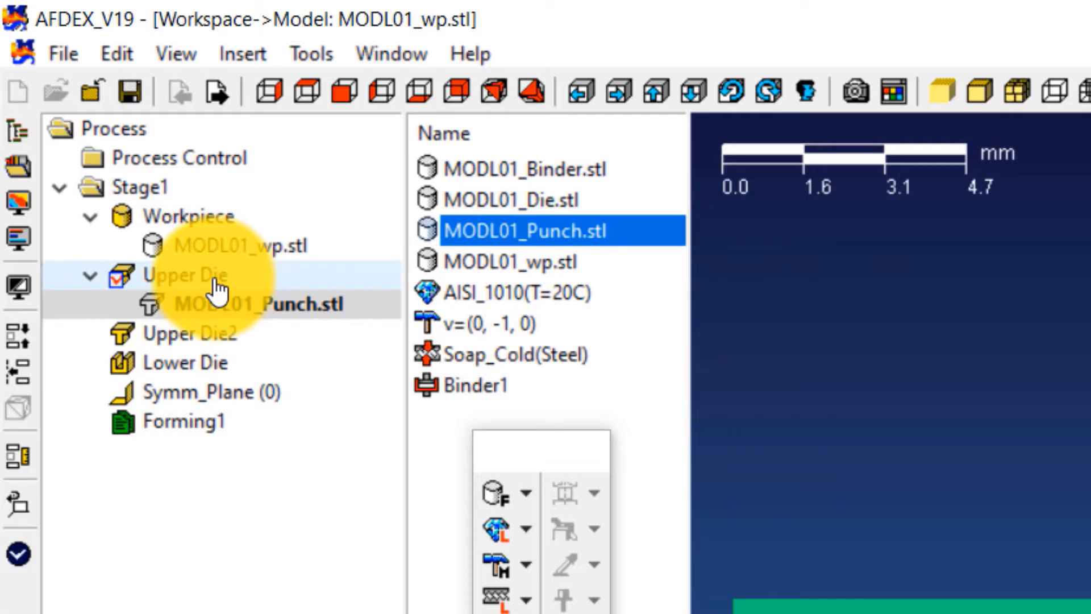
pyautogui.click(525, 169)
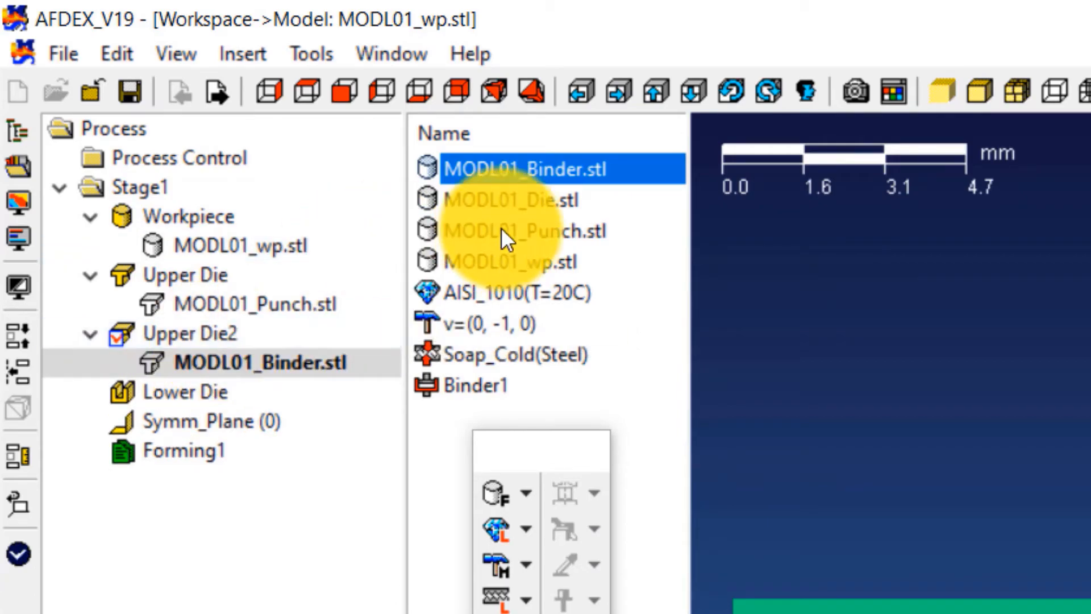
pyautogui.click(515, 201)
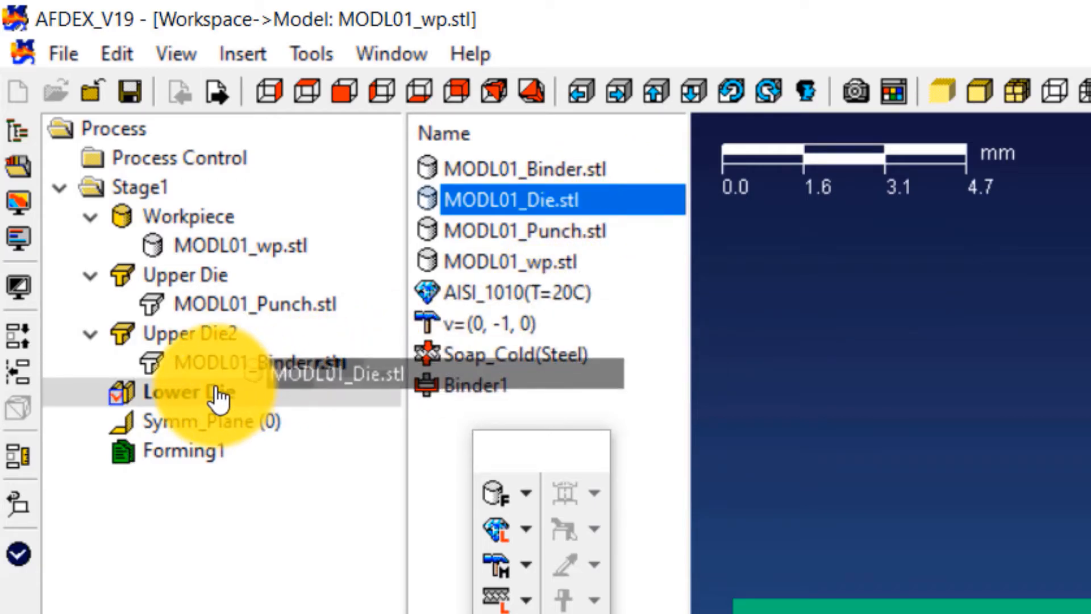
pyautogui.click(90, 392)
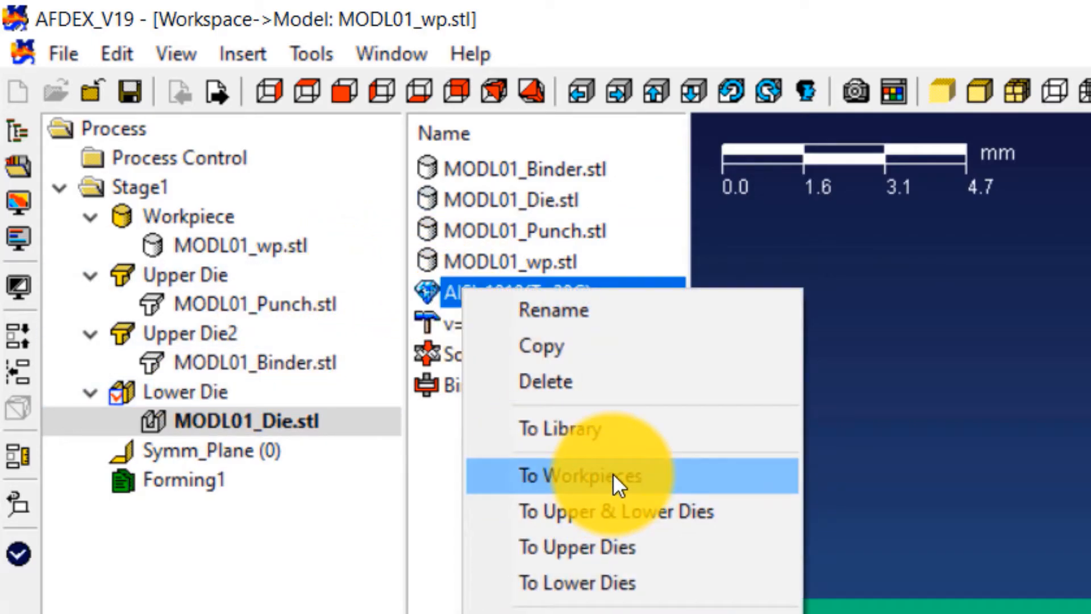
# Apply AISI_1010 to workpieces, v=(0,-1,0) to upper dies, Soap_Cold(Steel) to all dies.
pyautogui.click(577, 477)
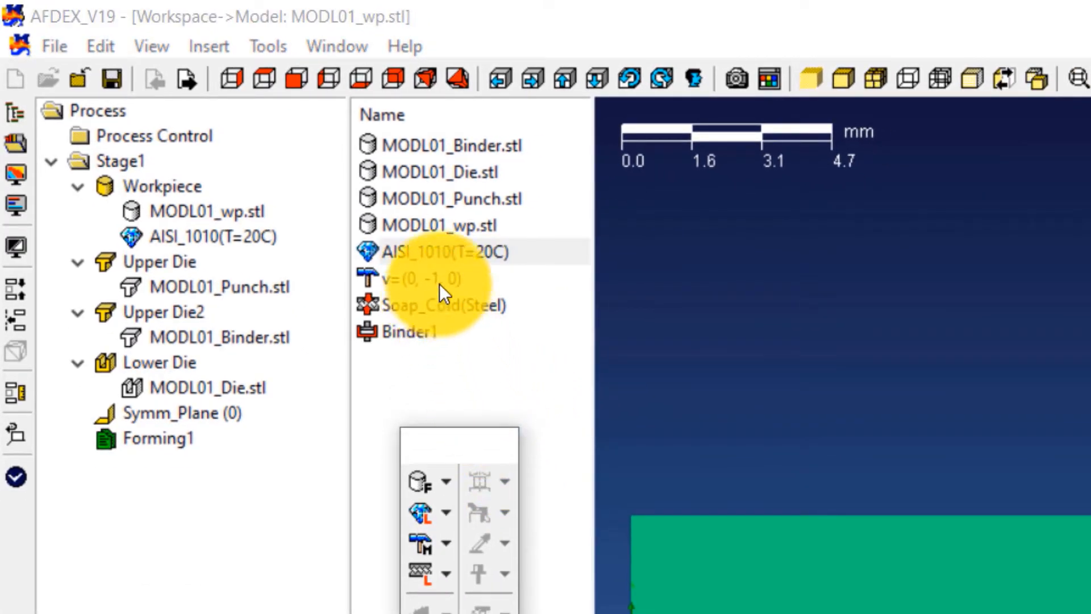
pyautogui.click(418, 278)
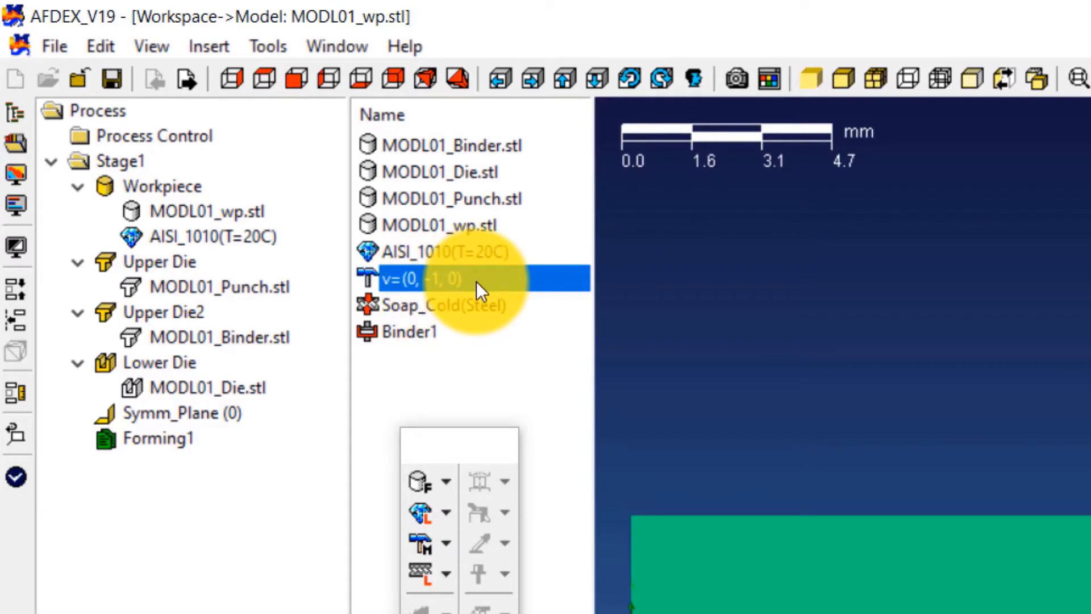
pyautogui.rightClick(432, 279)
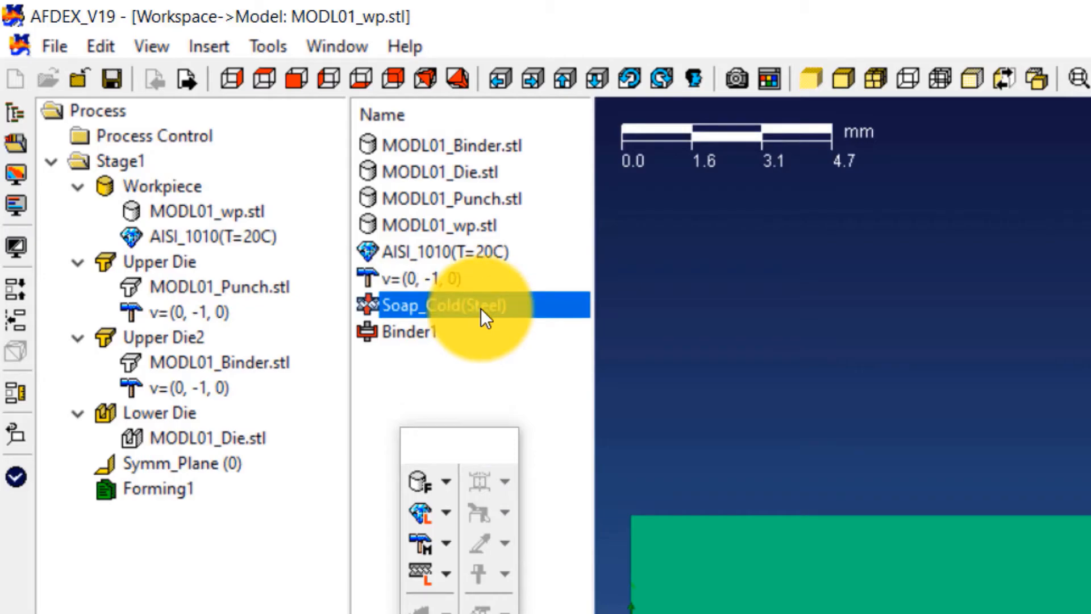
pyautogui.rightClick(466, 304)
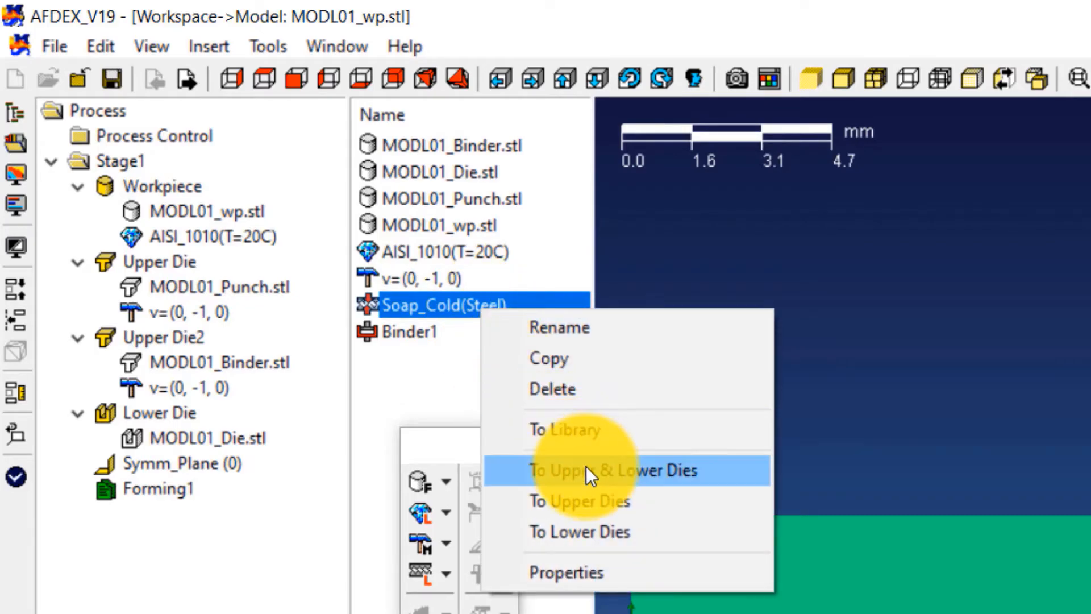
pyautogui.click(591, 471)
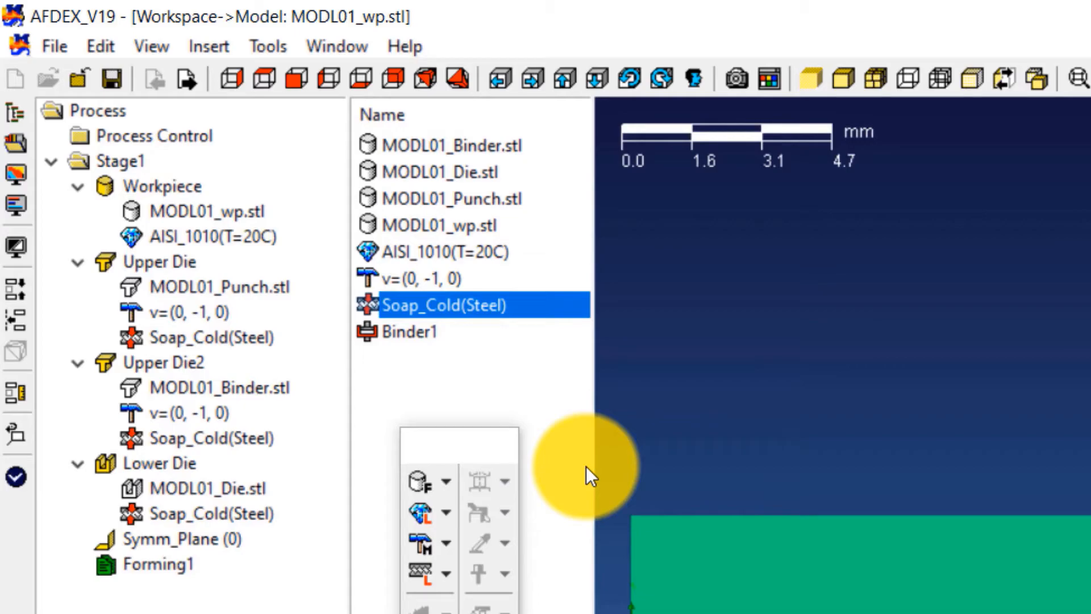
pyautogui.moveTo(585, 480)
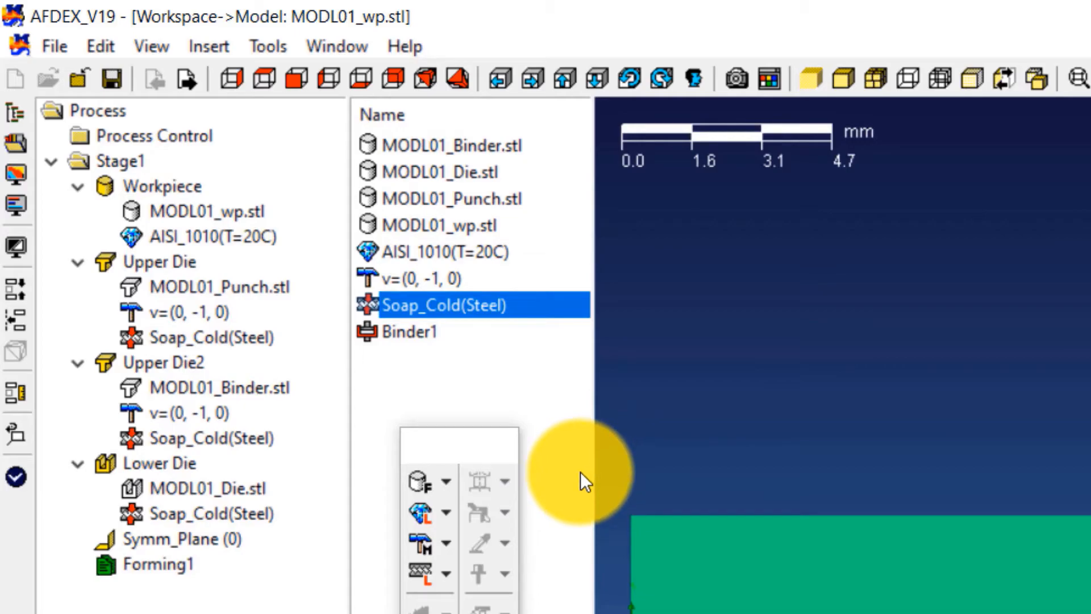
pyautogui.click(410, 332)
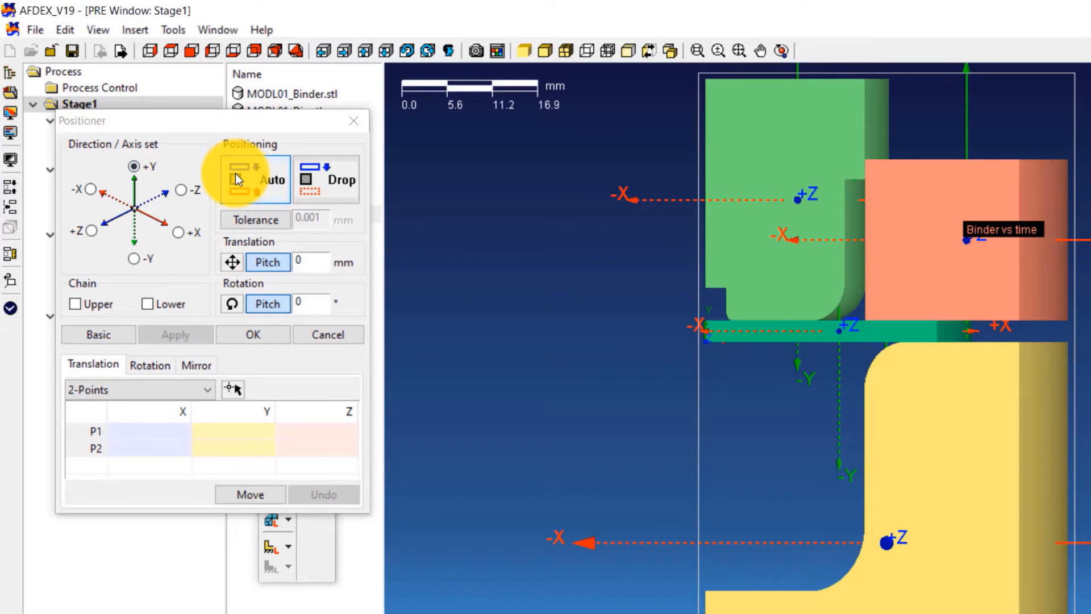
# Auto-position Stage1's dies so they touch the workpiece.
pyautogui.click(252, 334)
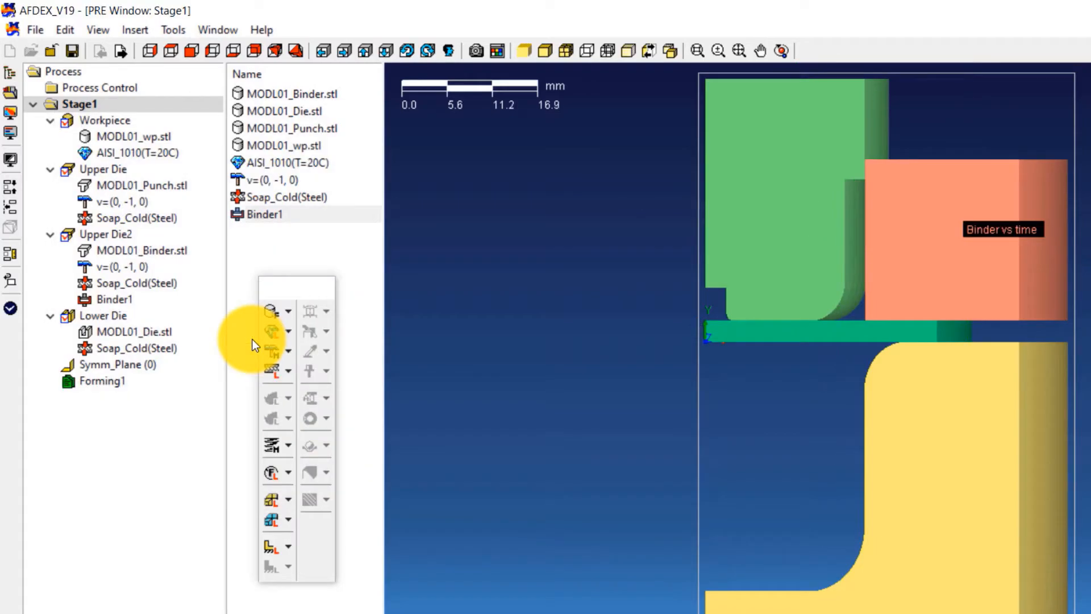
pyautogui.moveTo(622, 216)
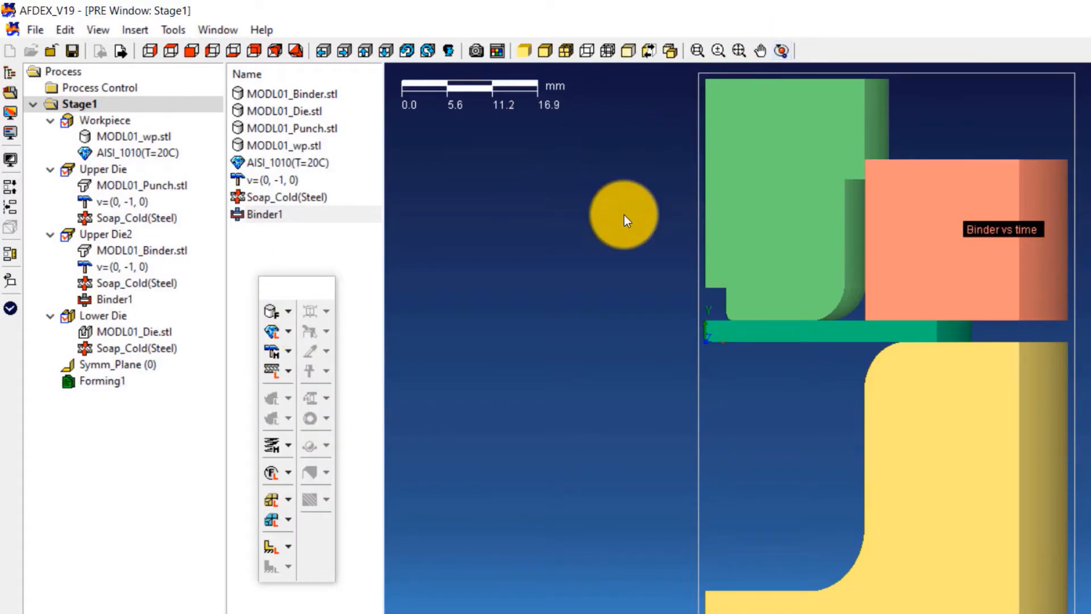
# Orbit the assembled model and open Symm_Plane to define its two symmetry faces.
pyautogui.moveTo(623, 219); pyautogui.dragTo(796, 143)
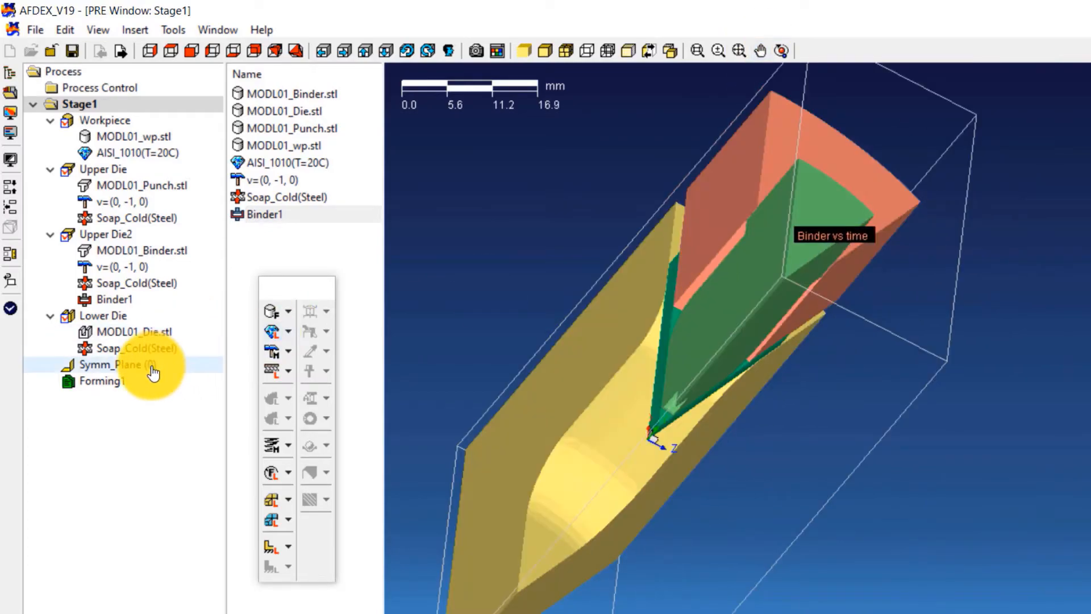
pyautogui.doubleClick(111, 364)
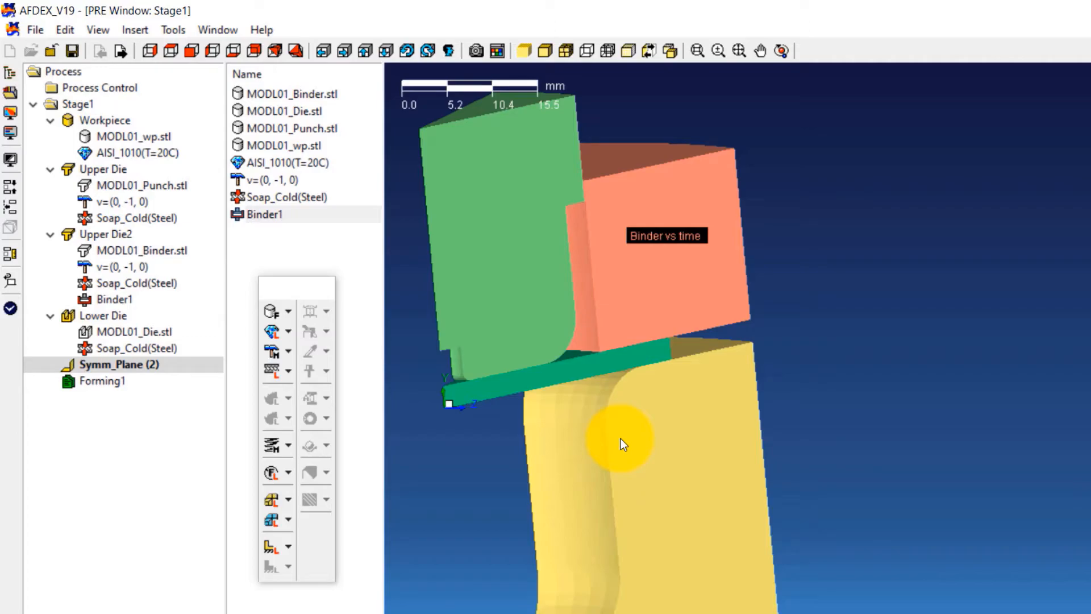
# Switch Upper Die2's press motion type to slave motion.
pyautogui.click(126, 267)
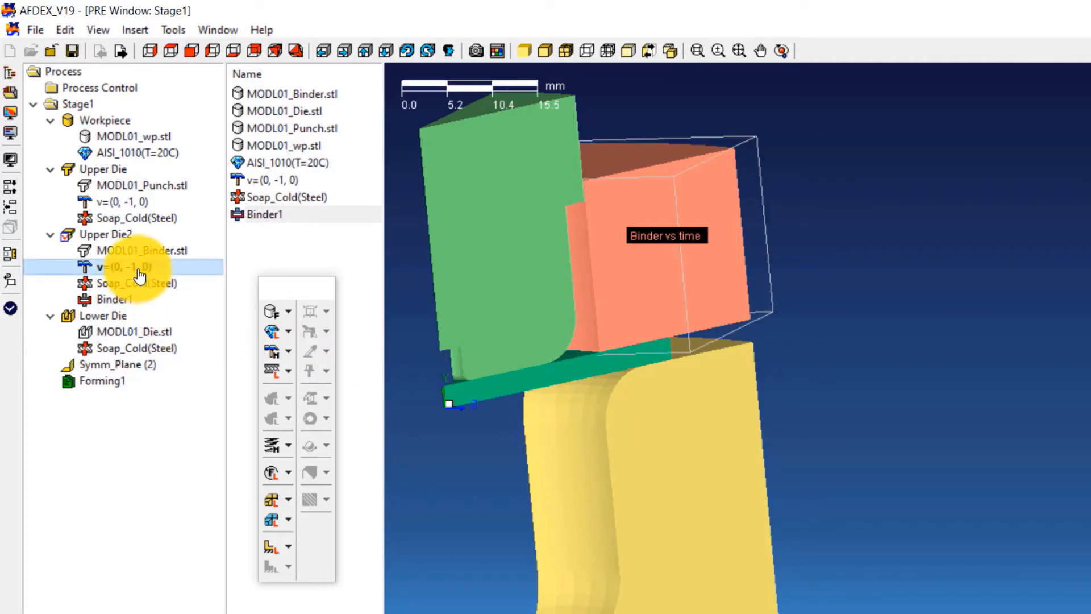
pyautogui.click(124, 267)
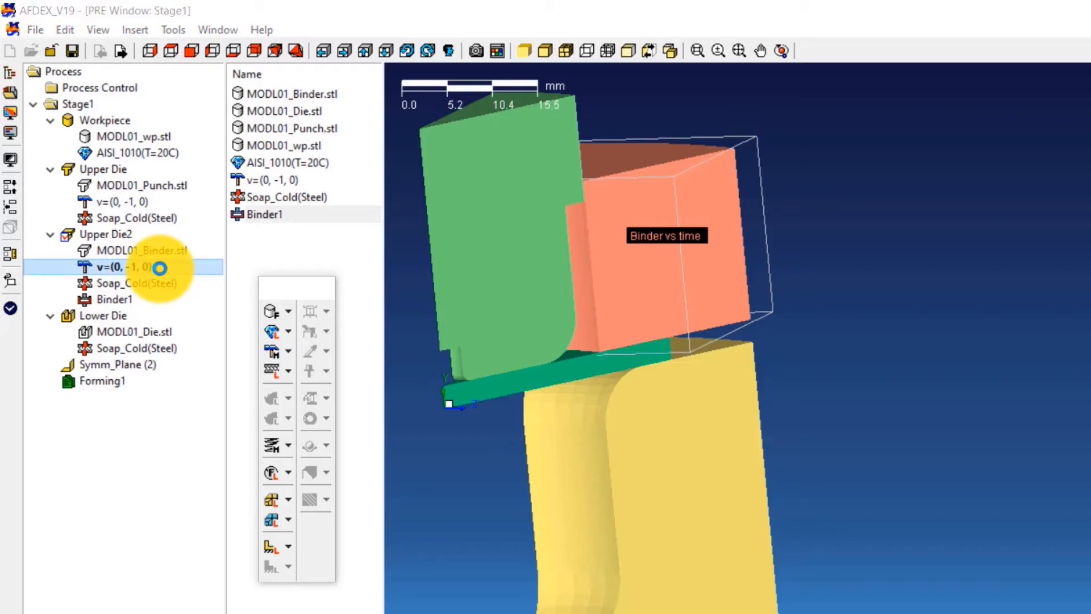
pyautogui.doubleClick(121, 266)
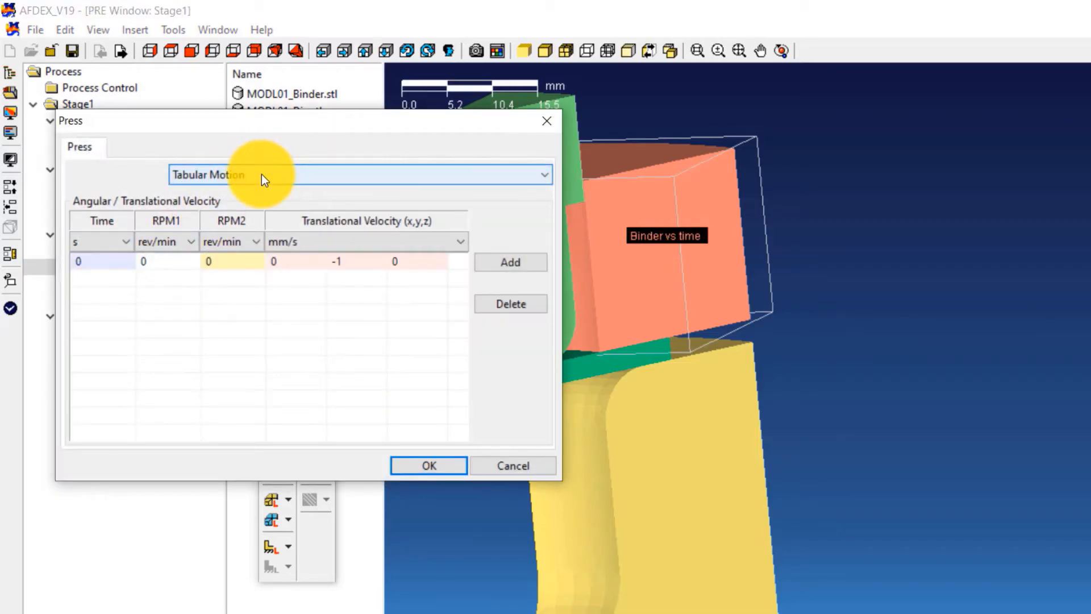
pyautogui.click(359, 174)
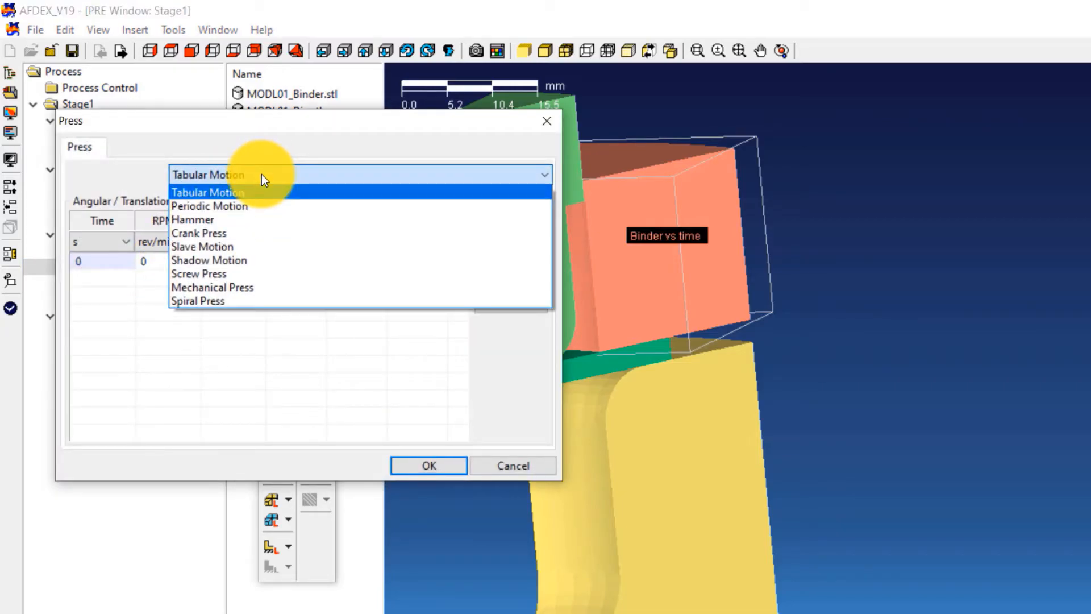
pyautogui.click(202, 246)
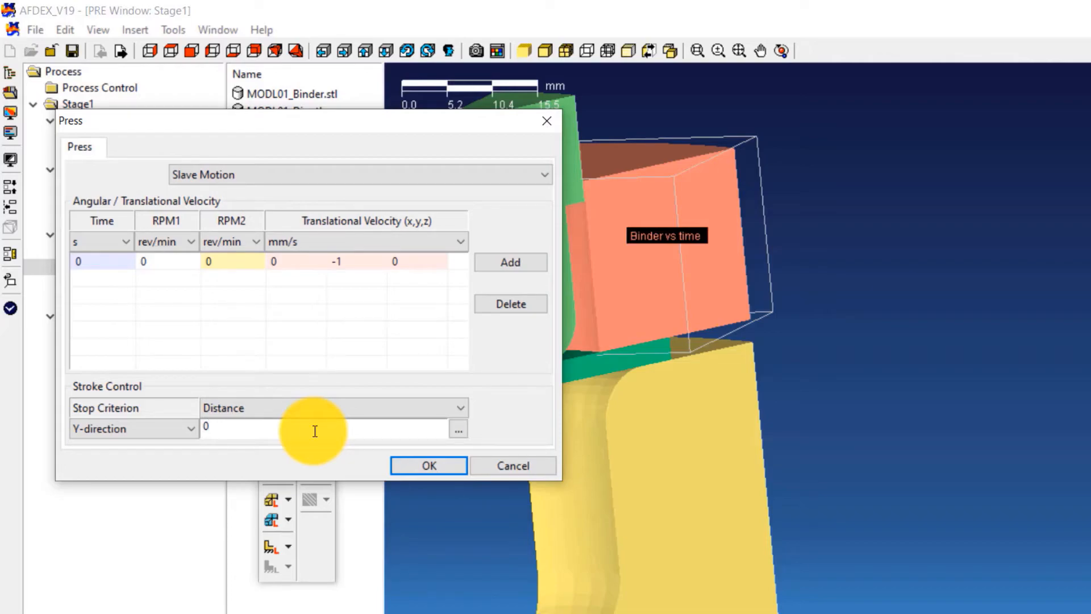
pyautogui.moveTo(458, 430)
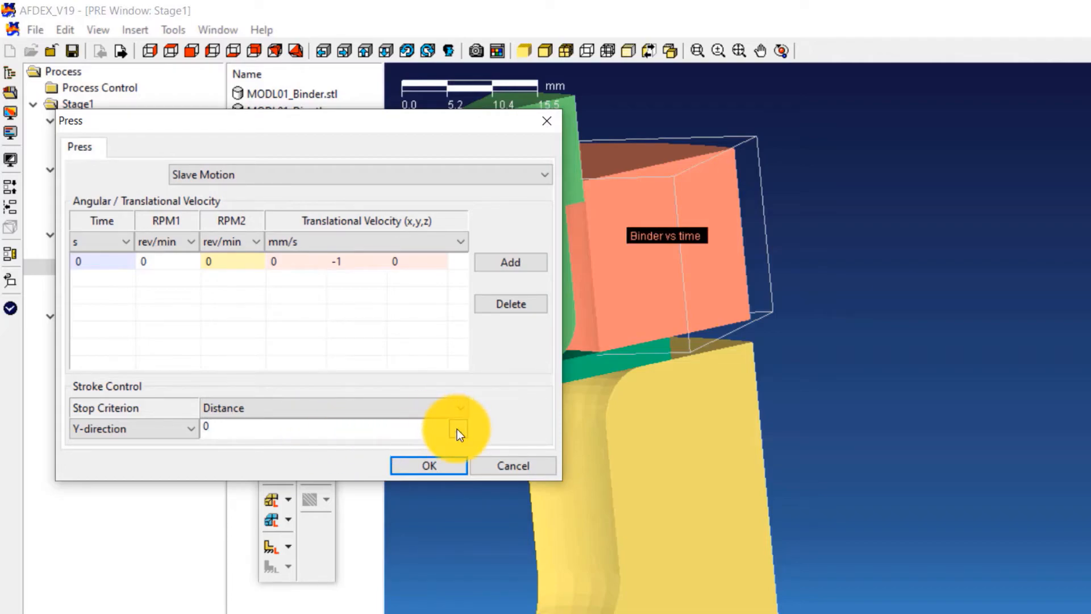
# Measure the binder's stroke distance from binder node 43 to die node 230, and confirm.
pyautogui.click(458, 424)
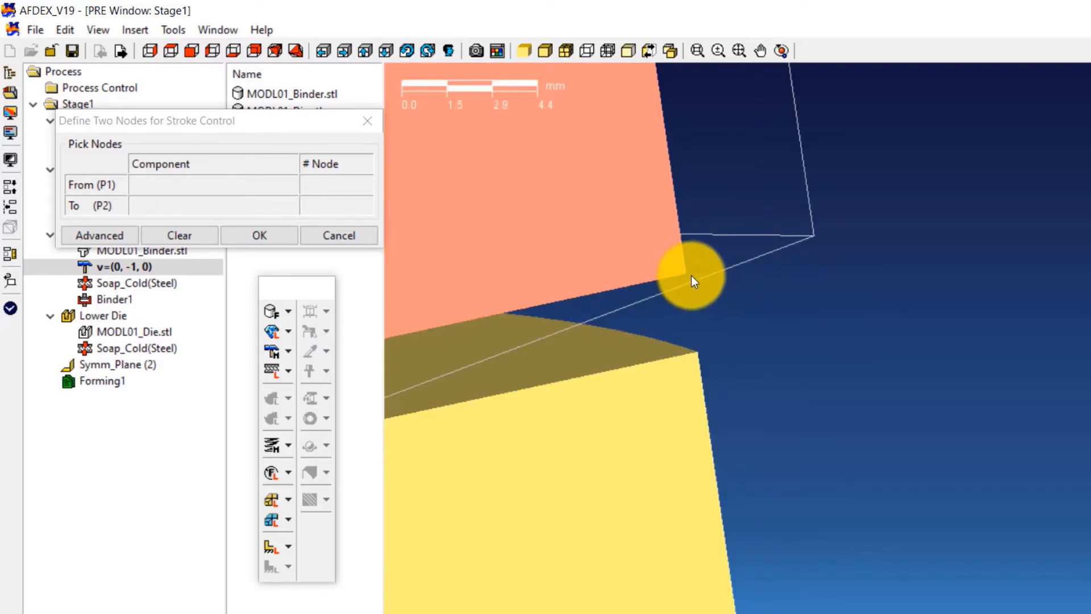
pyautogui.click(686, 273)
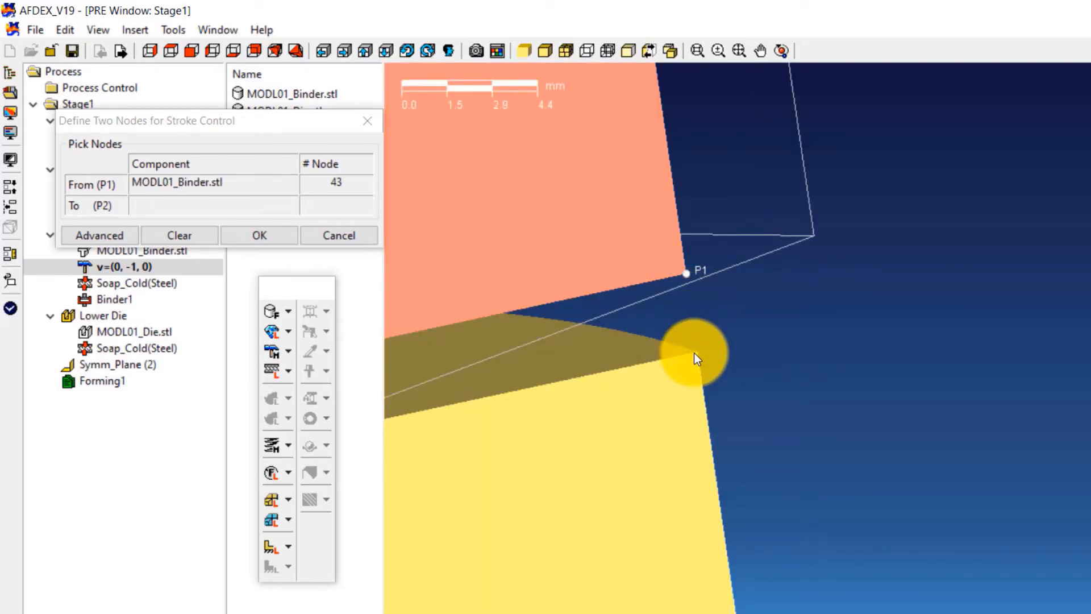
pyautogui.click(695, 350)
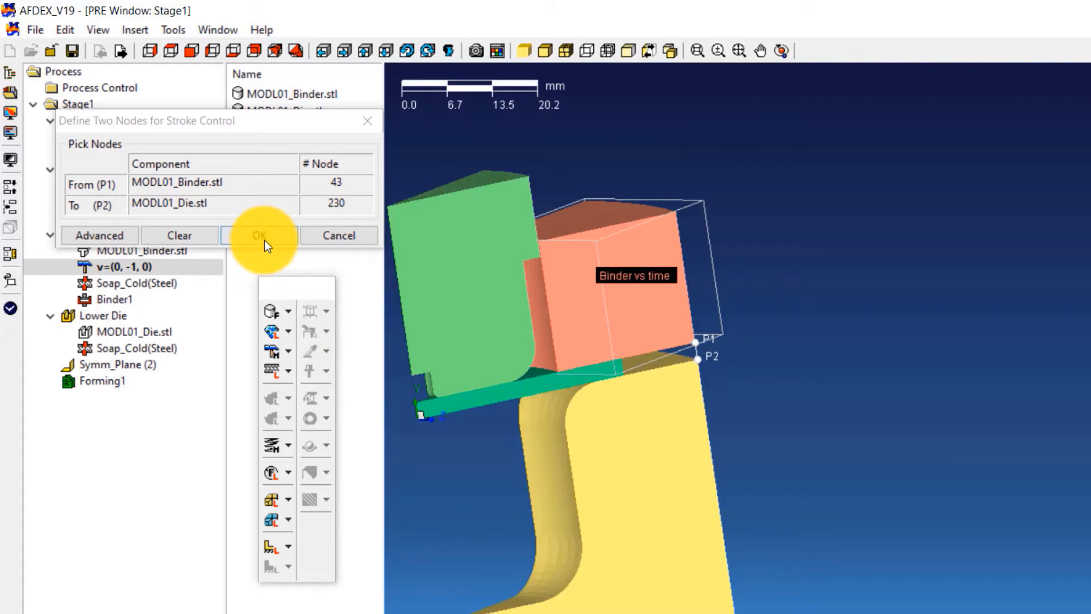
pyautogui.click(260, 235)
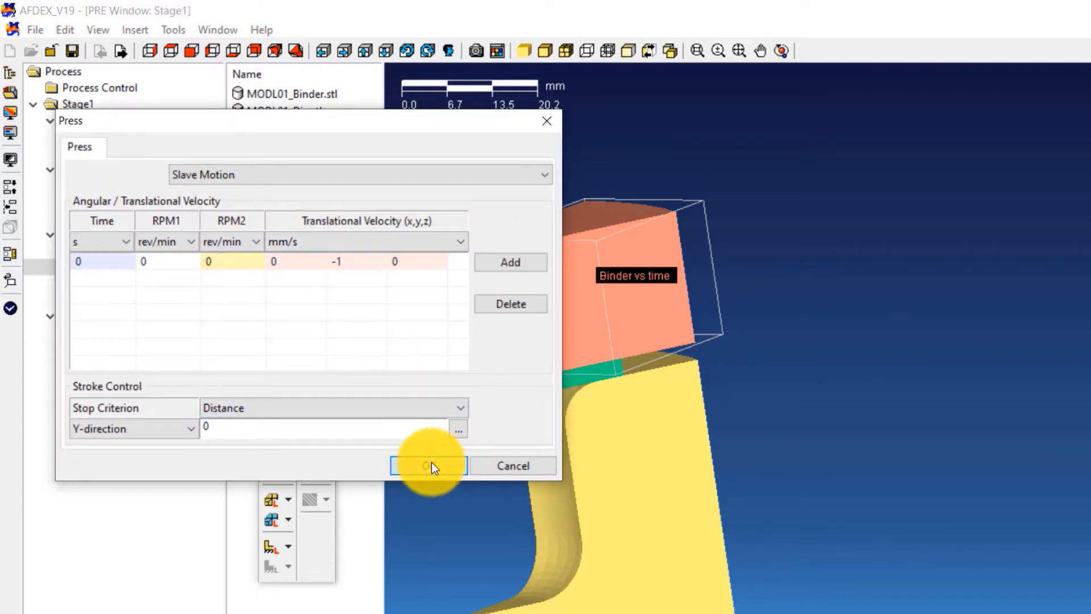
pyautogui.click(428, 466)
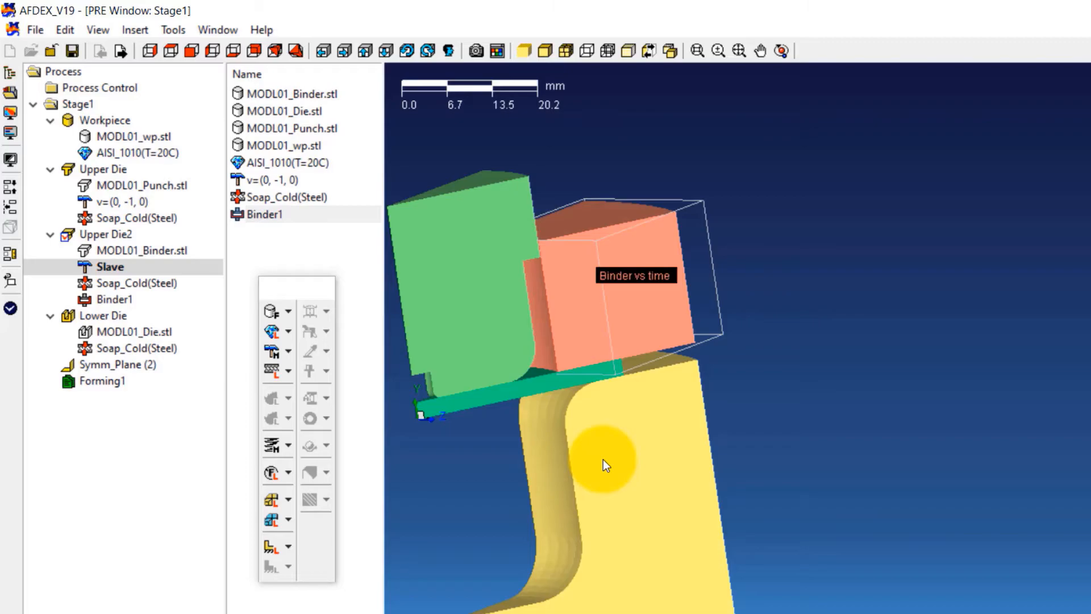
# Stop Forming1 at a 6.15 mm Y-direction distance between punch and die corner nodes.
pyautogui.click(102, 381)
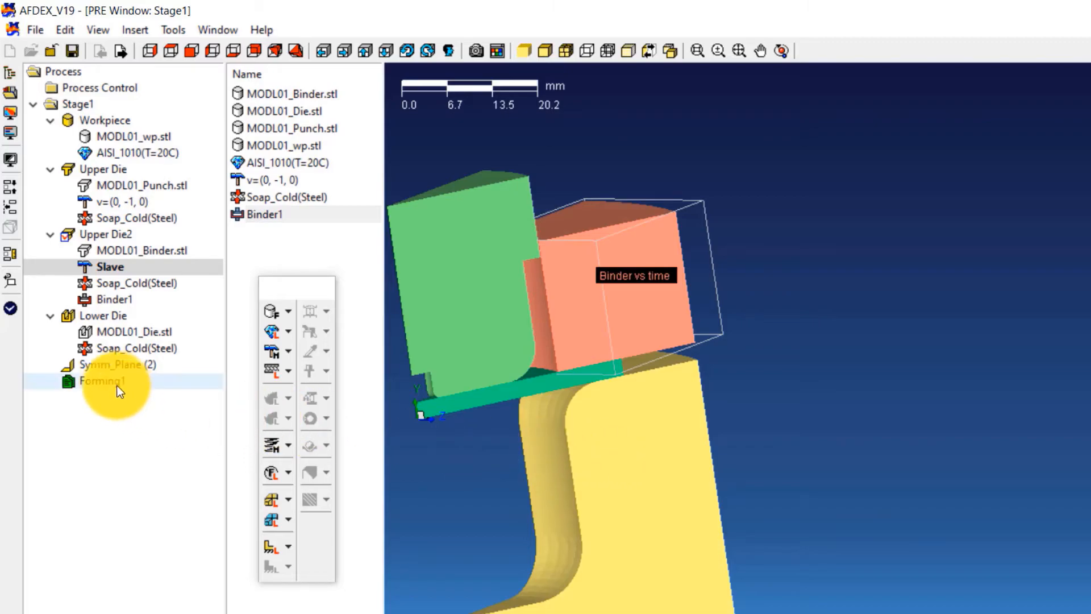
pyautogui.doubleClick(101, 381)
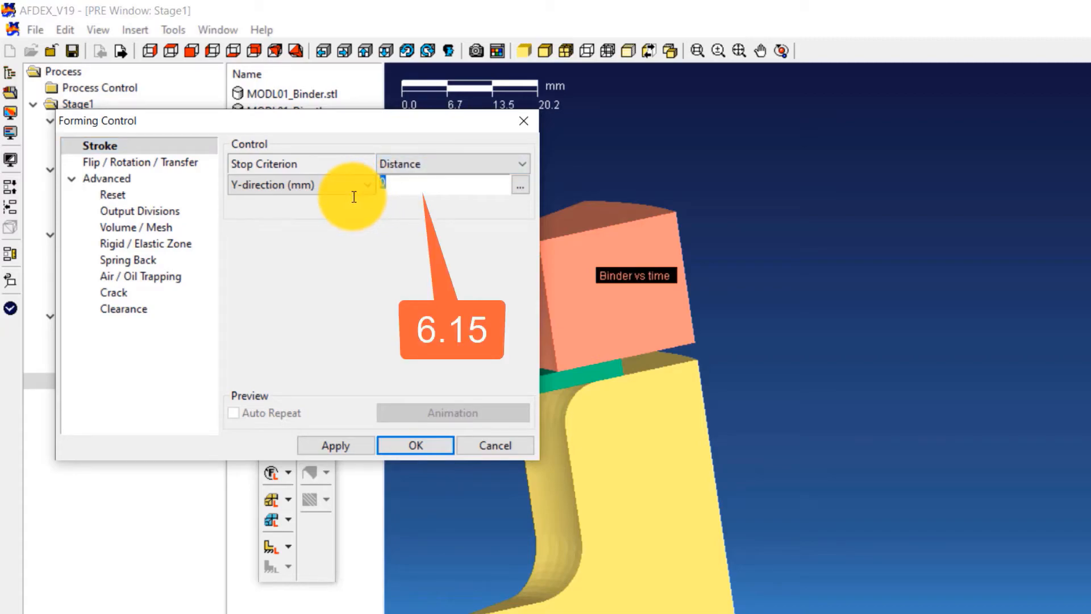
pyautogui.write('6.15')
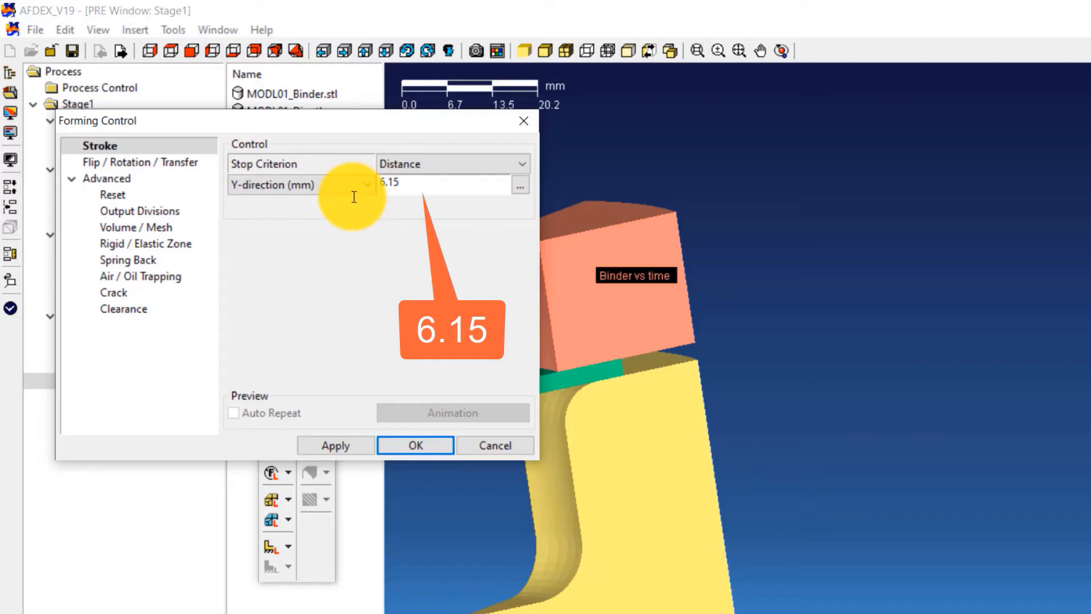
pyautogui.click(446, 183)
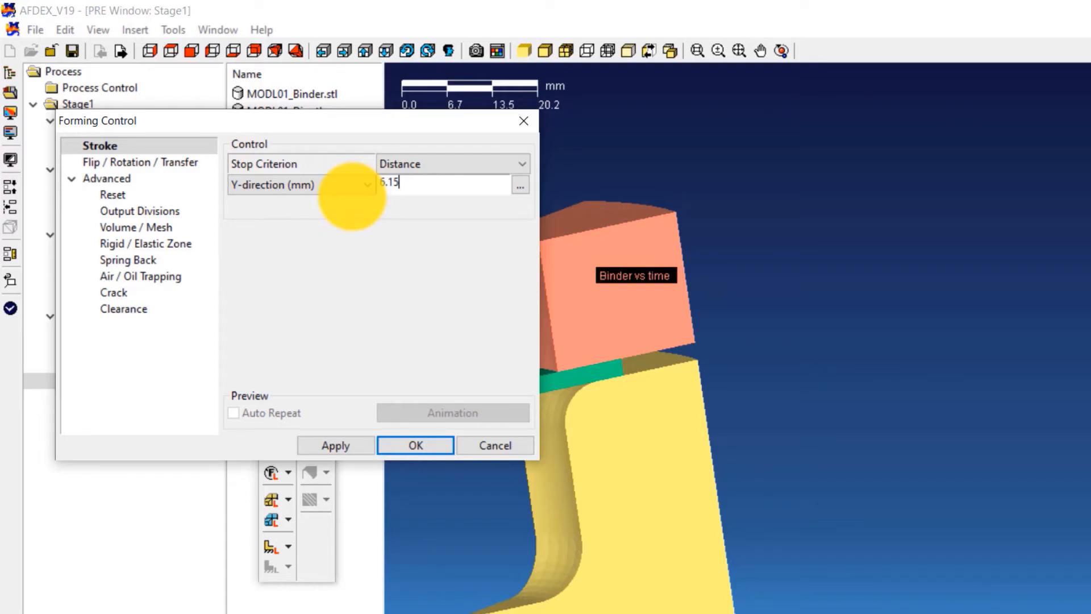
pyautogui.click(520, 184)
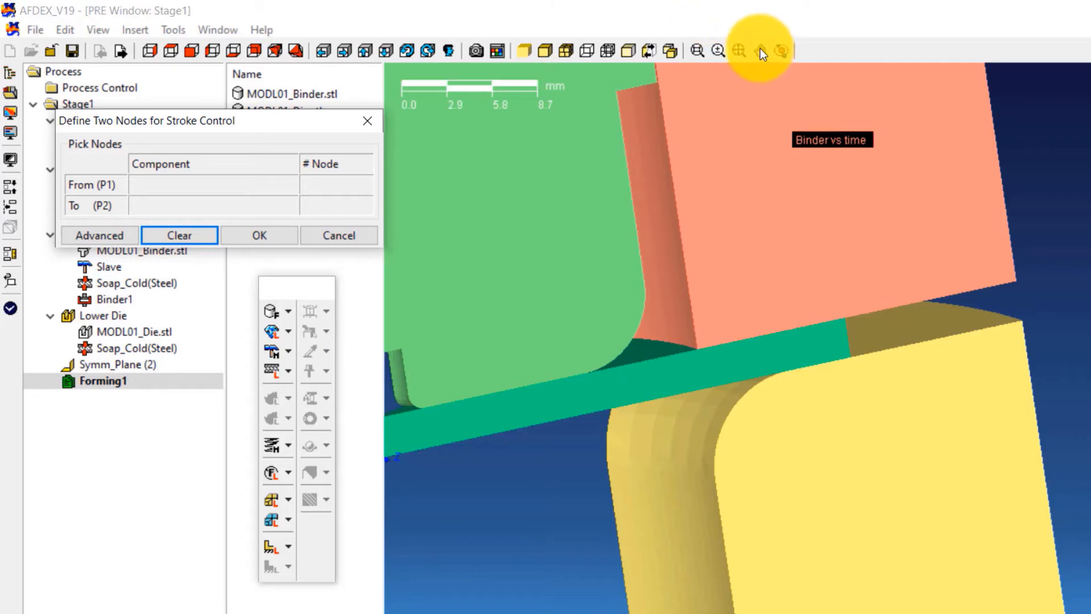
pyautogui.click(529, 341)
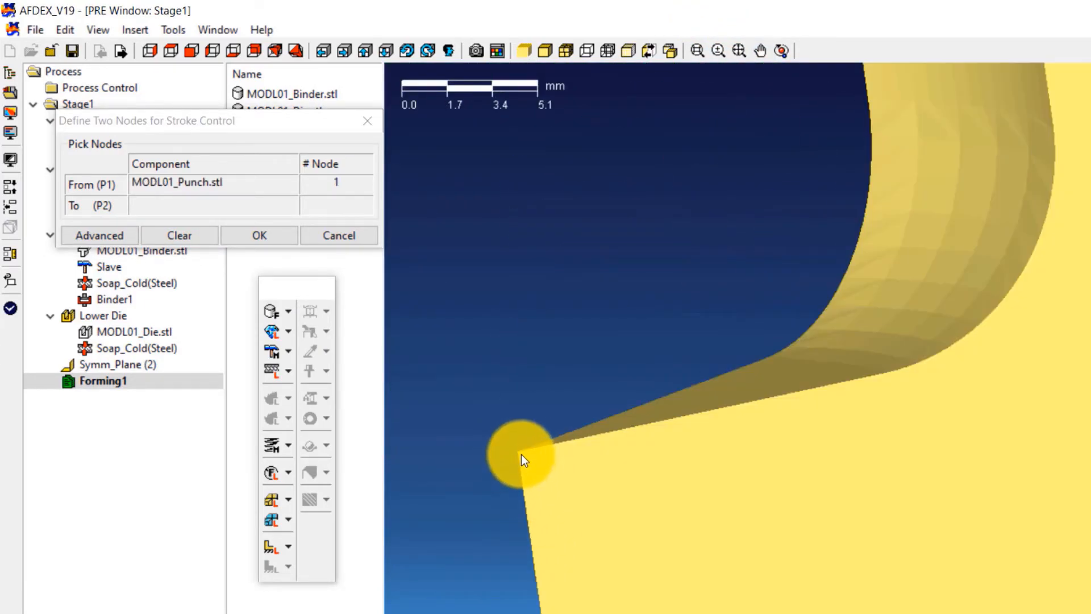
pyautogui.click(589, 527)
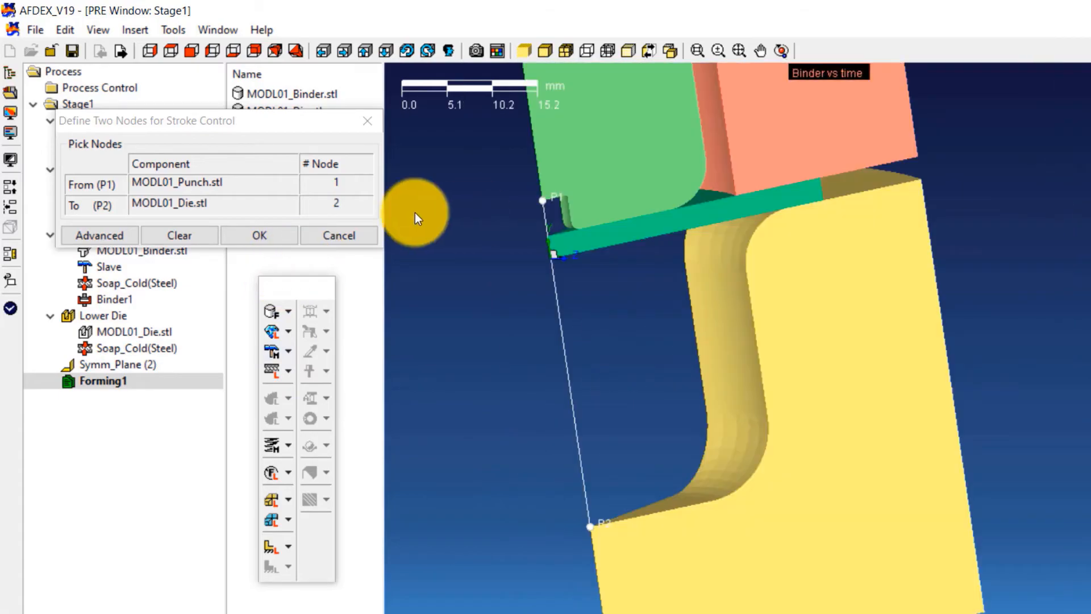
pyautogui.click(259, 234)
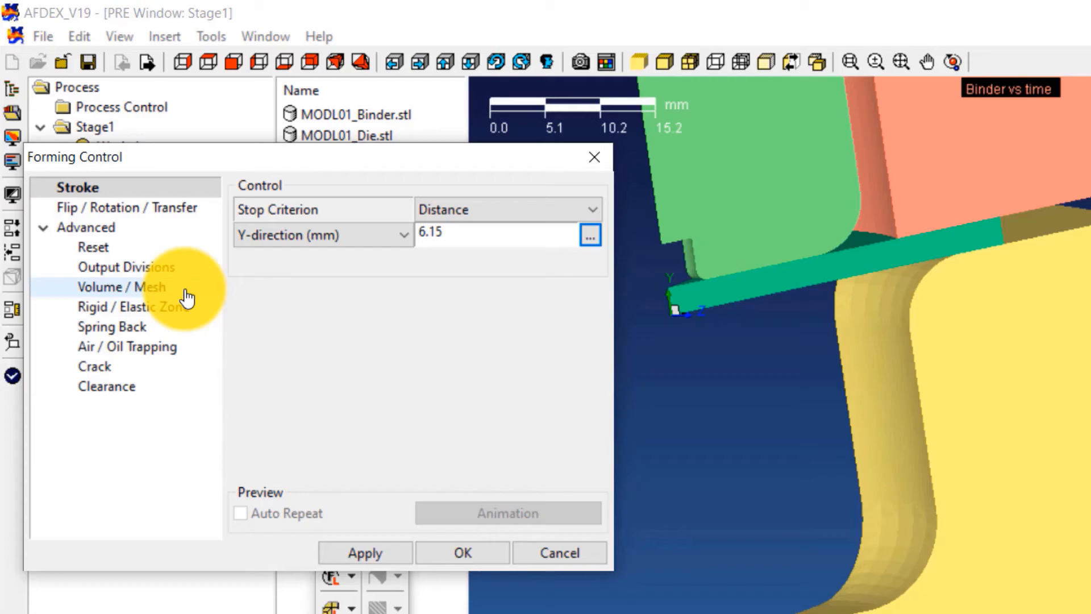
# Give Forming1 a user-defined mesh of 20000 elements and apply it.
pyautogui.click(125, 286)
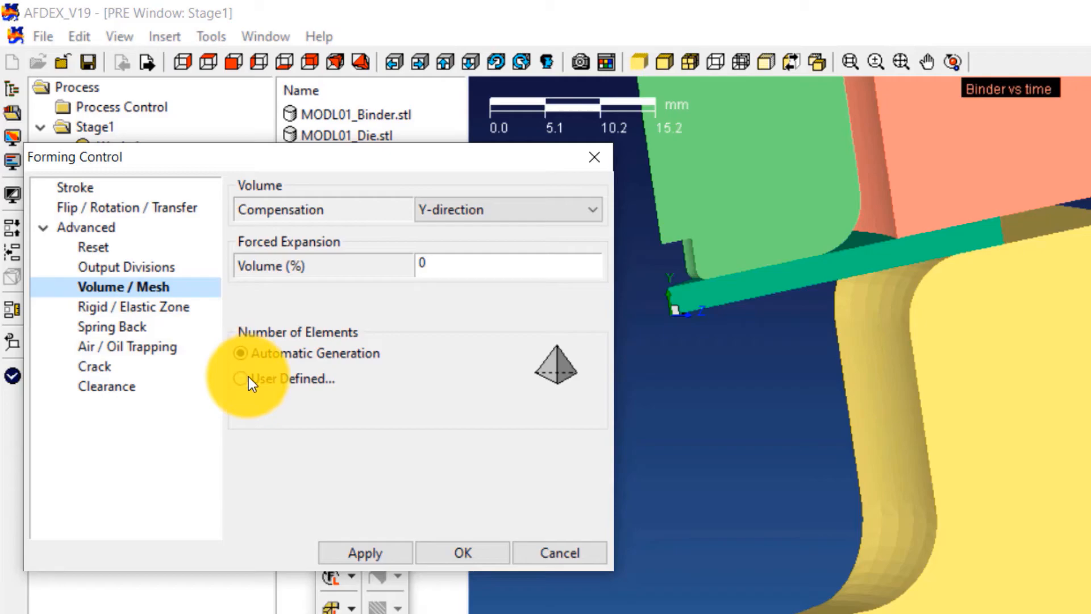
pyautogui.click(240, 378)
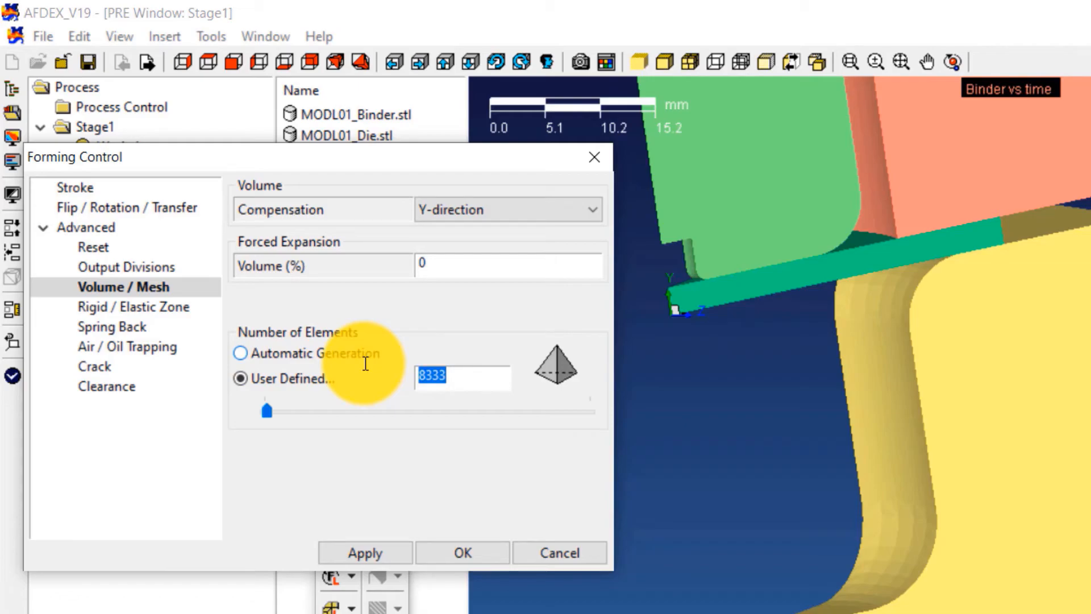
pyautogui.write('20000')
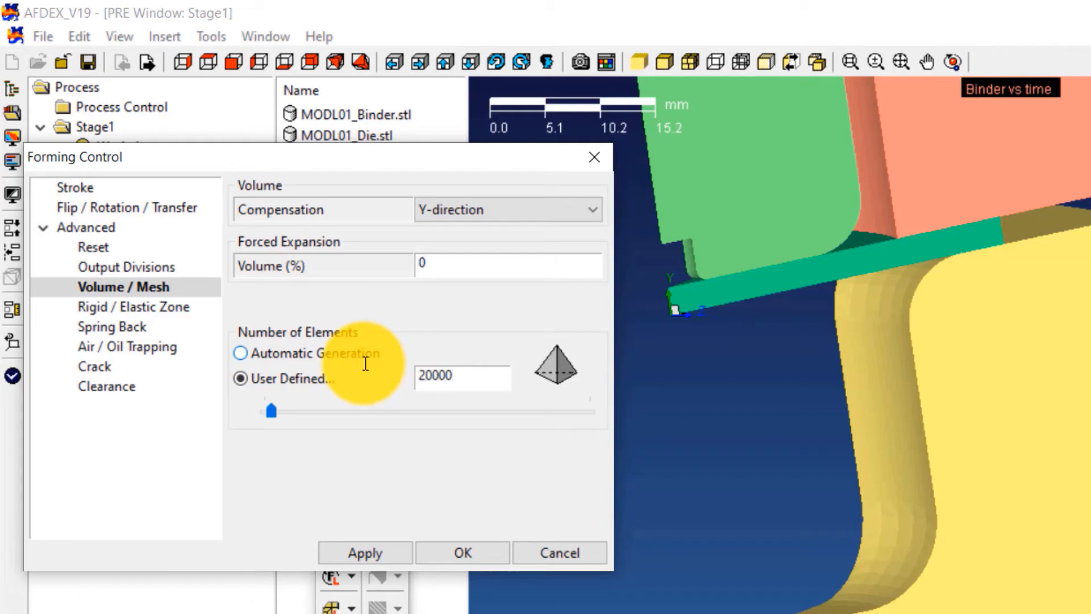
pyautogui.click(462, 376)
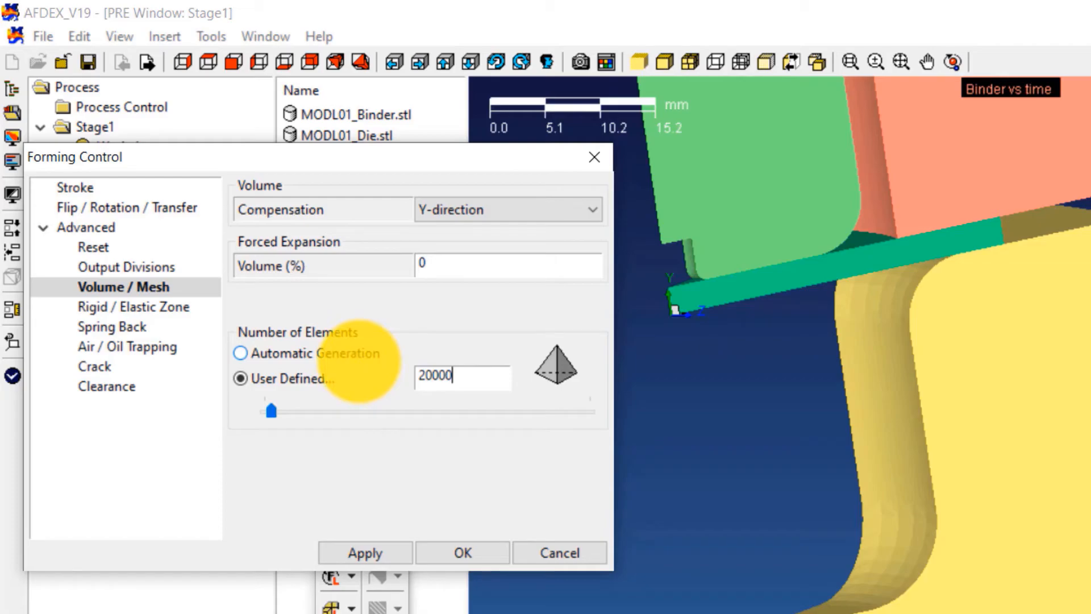
pyautogui.moveTo(362, 369)
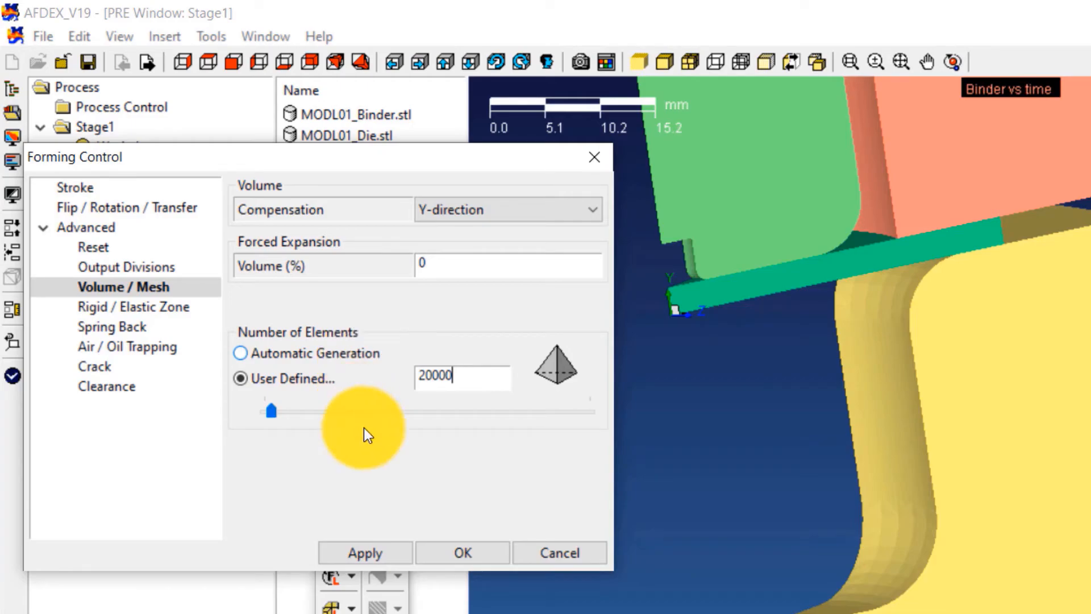
pyautogui.click(461, 552)
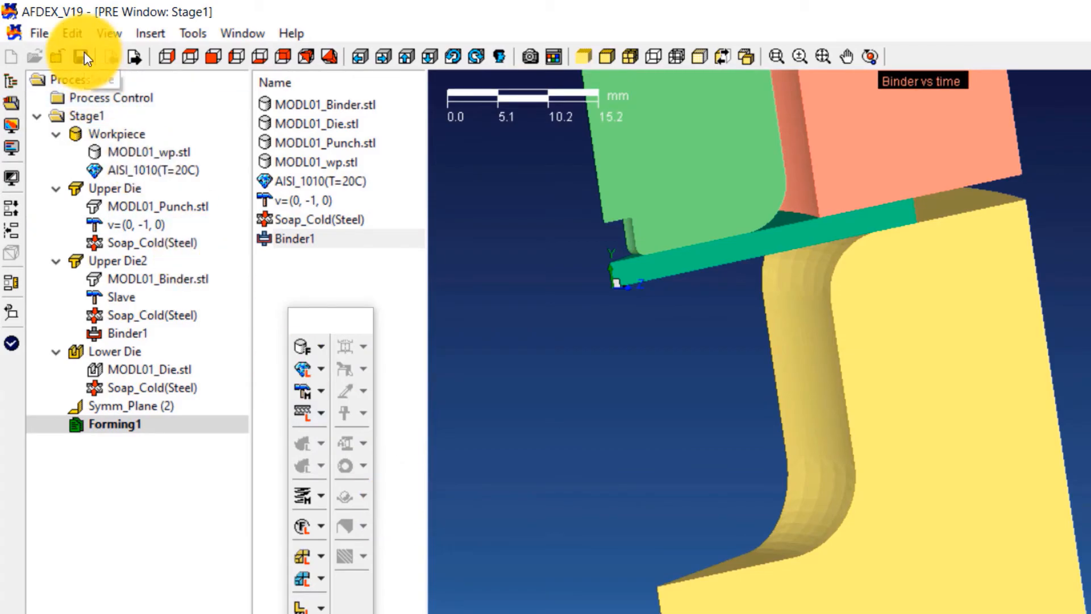
# Save the setup as plateforging in PlateForging_3D, input files only.
pyautogui.click(84, 57)
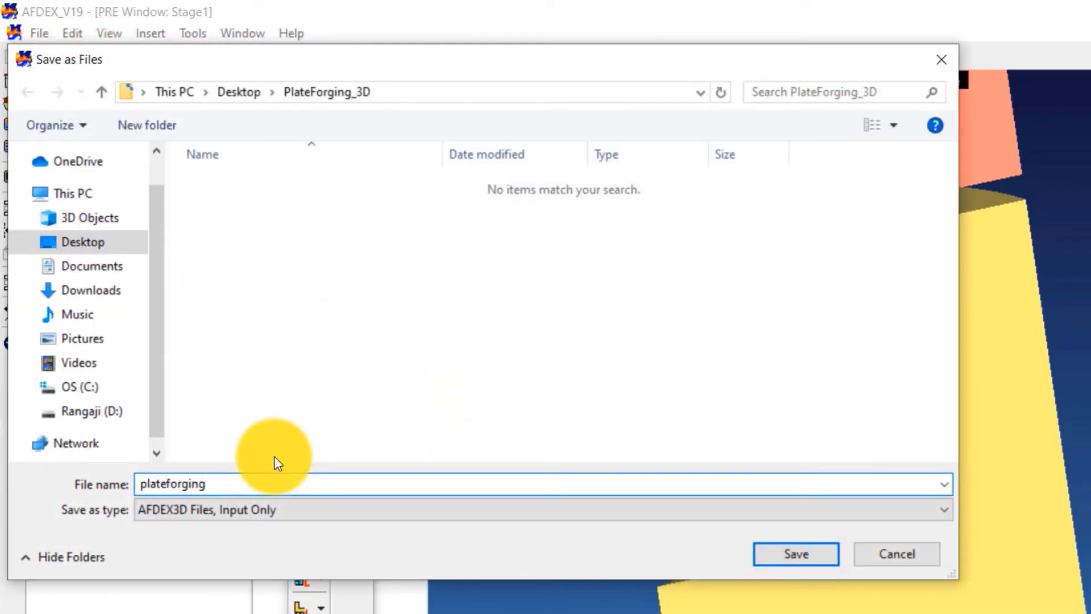
pyautogui.click(796, 553)
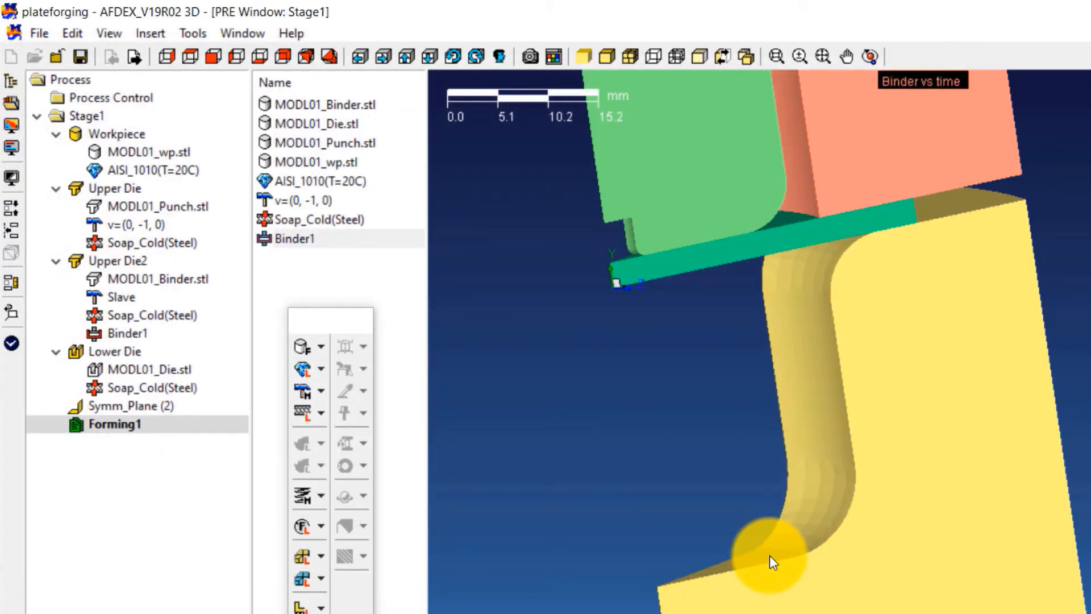
pyautogui.click(116, 351)
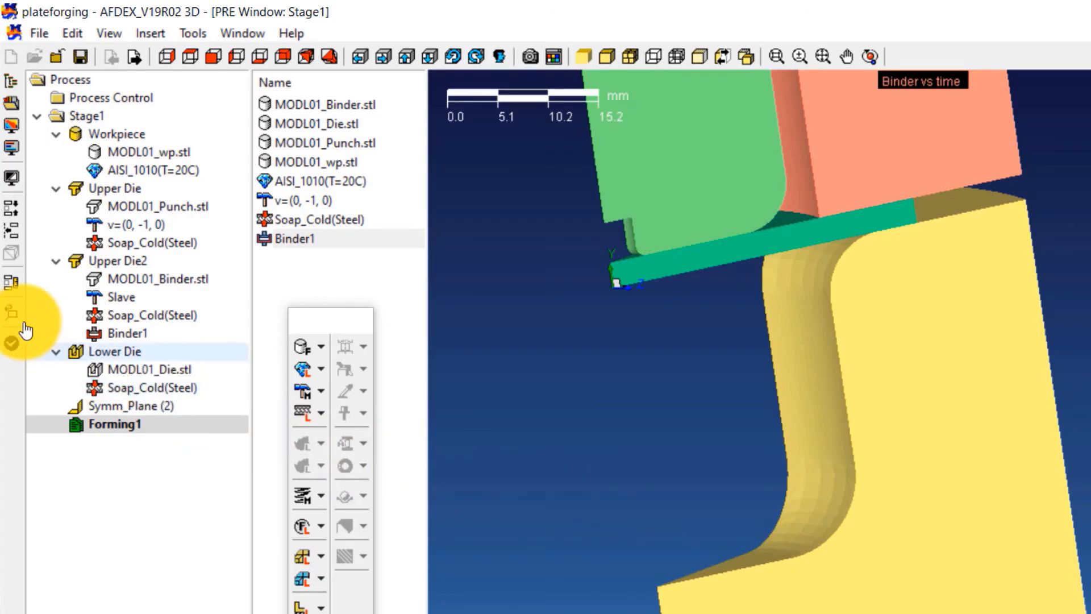
pyautogui.moveTo(11, 350)
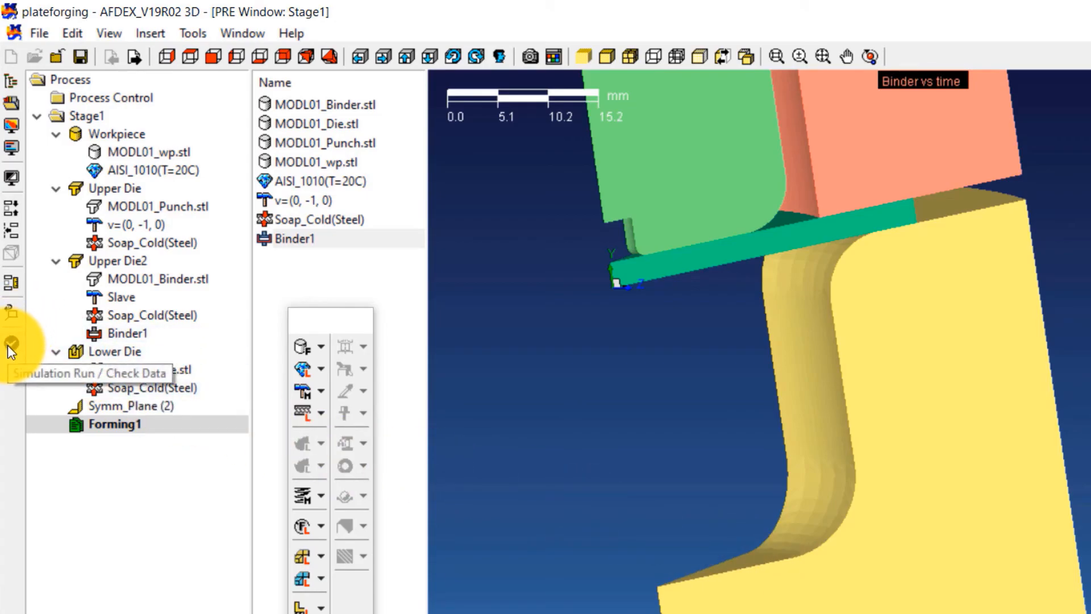
# Check the simulation data with zero errors, then run the plateforging simulation.
pyautogui.click(10, 350)
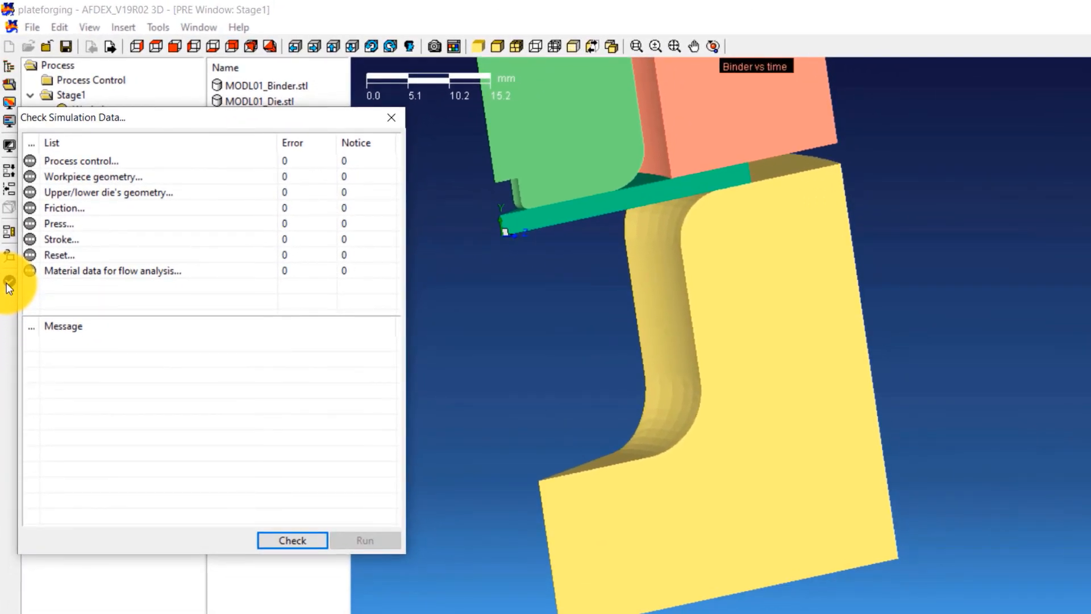
pyautogui.click(291, 540)
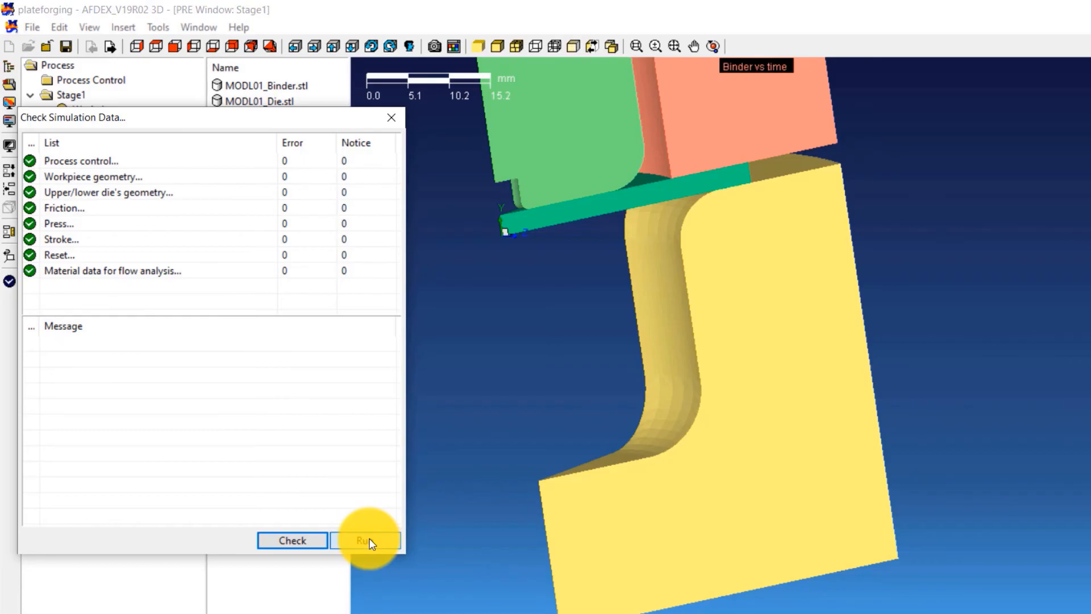
pyautogui.click(365, 540)
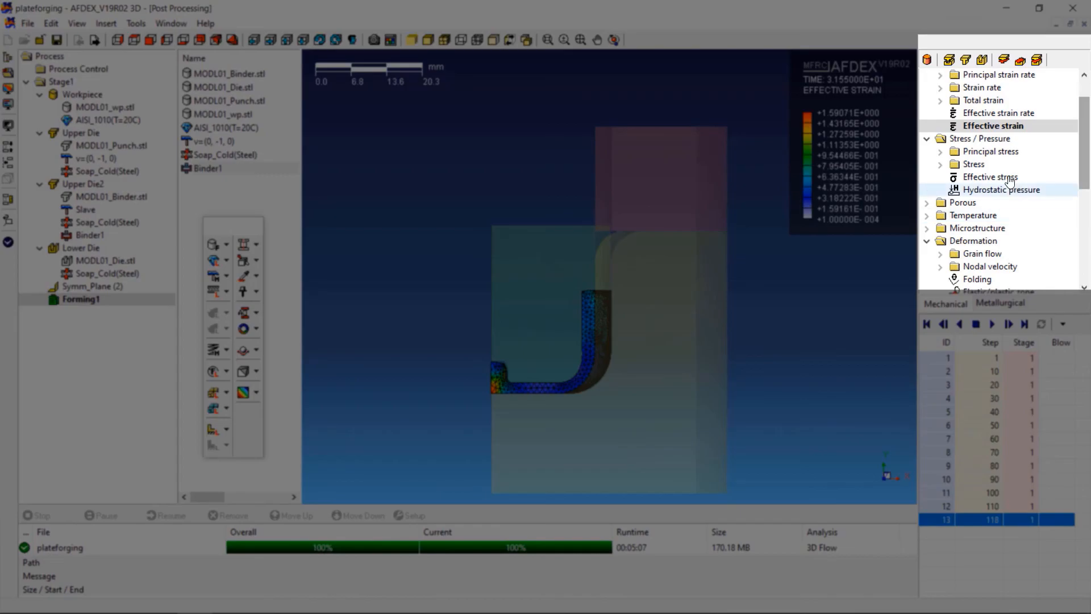
# Display effective stress results and reset the result step list to step 1.
pyautogui.click(992, 176)
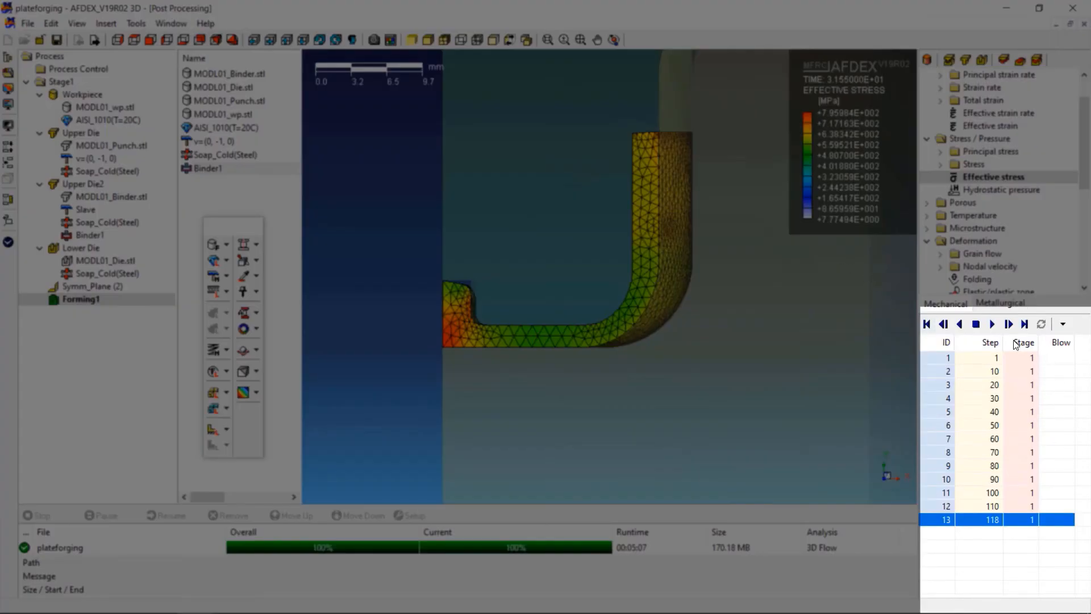
pyautogui.click(927, 323)
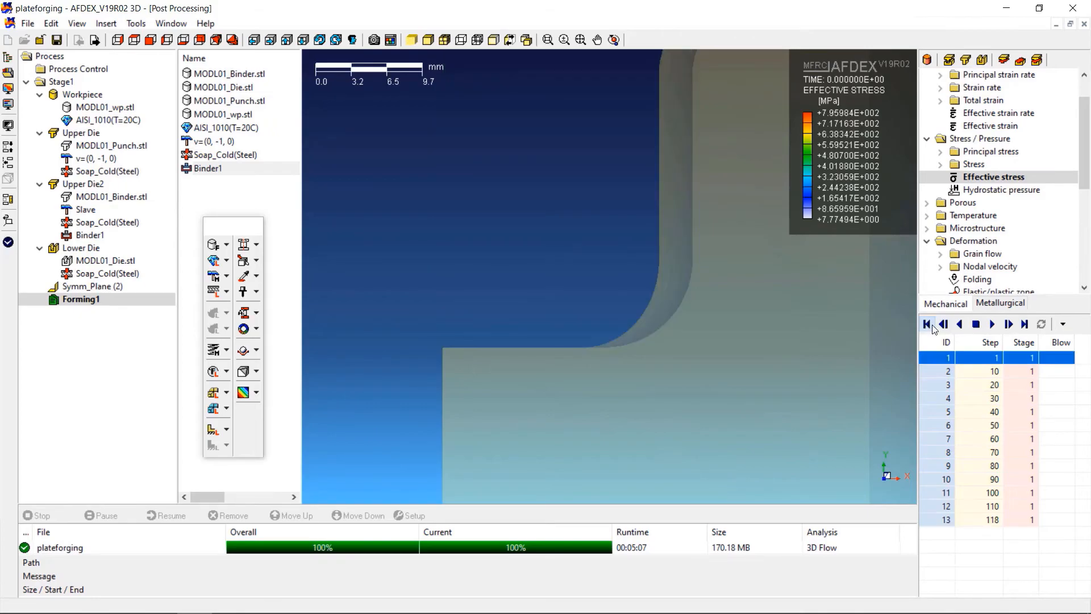